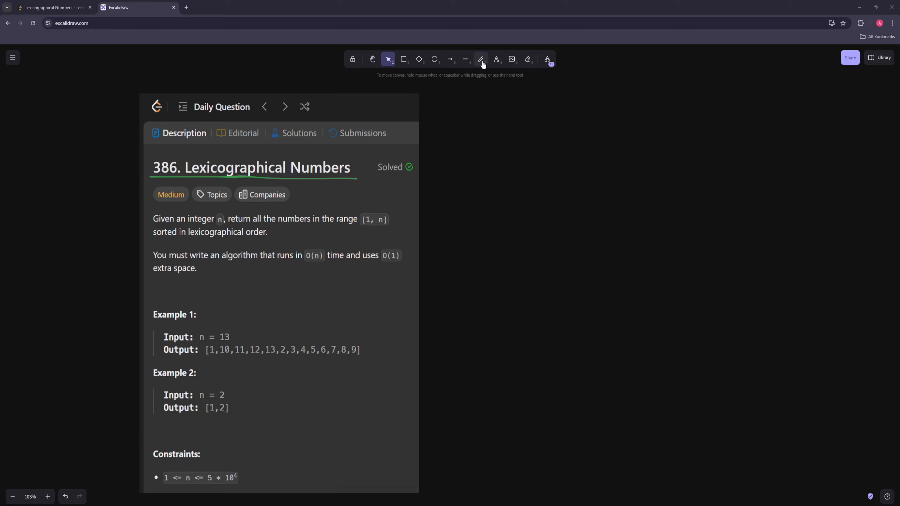
Add freehand marks with the '10)' and '1' annotations near the screenshot
left_click(480, 59)
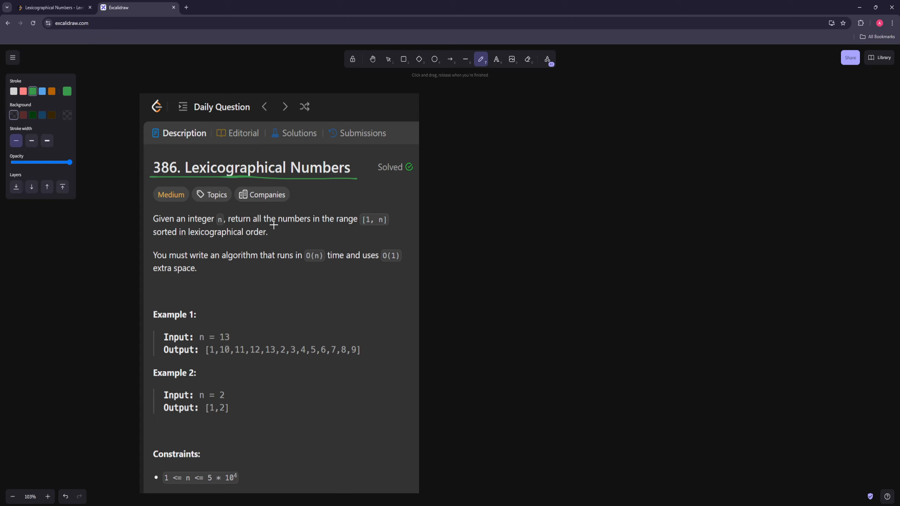
mouse_move(159, 242)
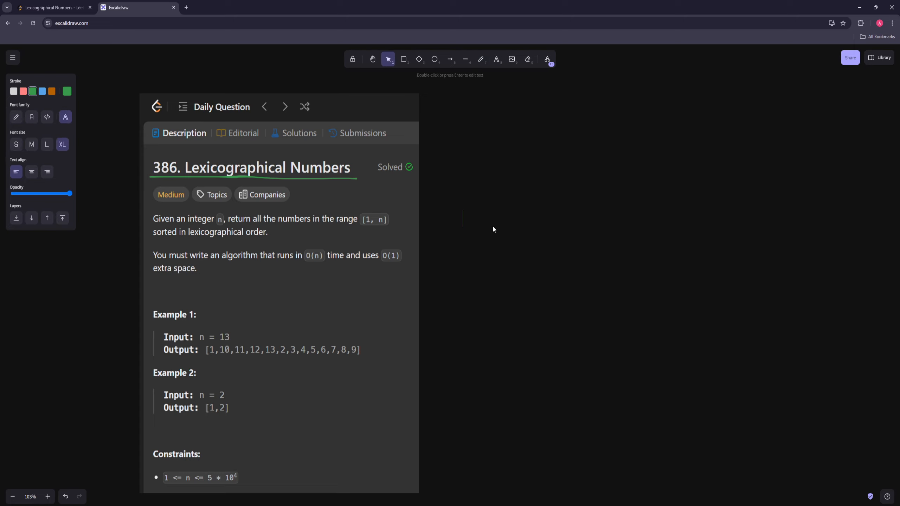
mouse_move(540, 253)
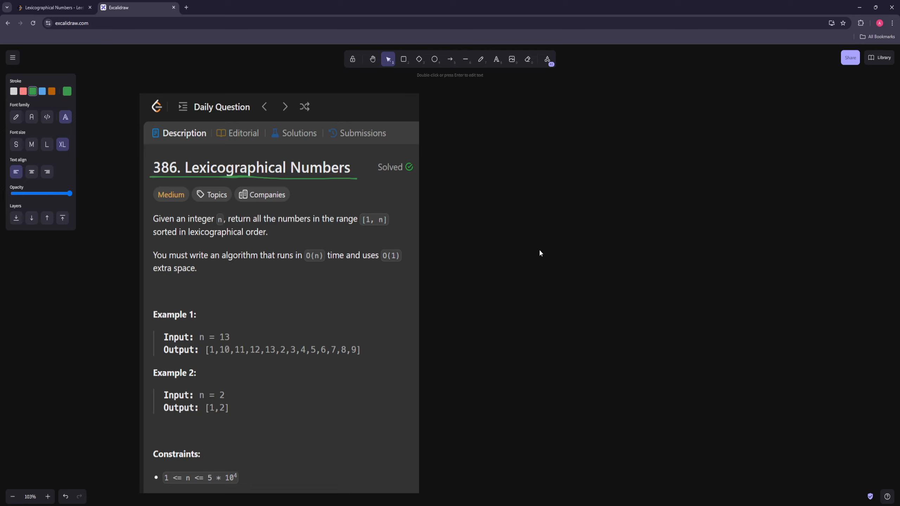
type("\"10\"   \"")
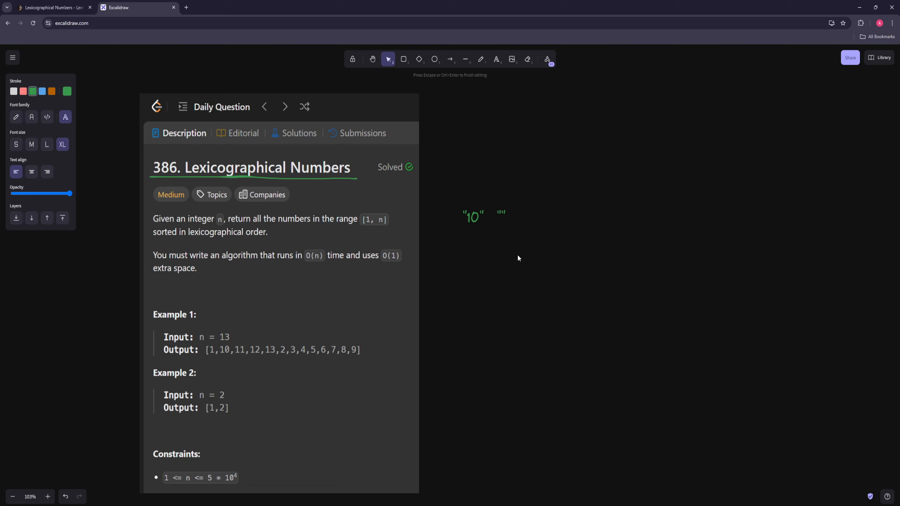
type("1")
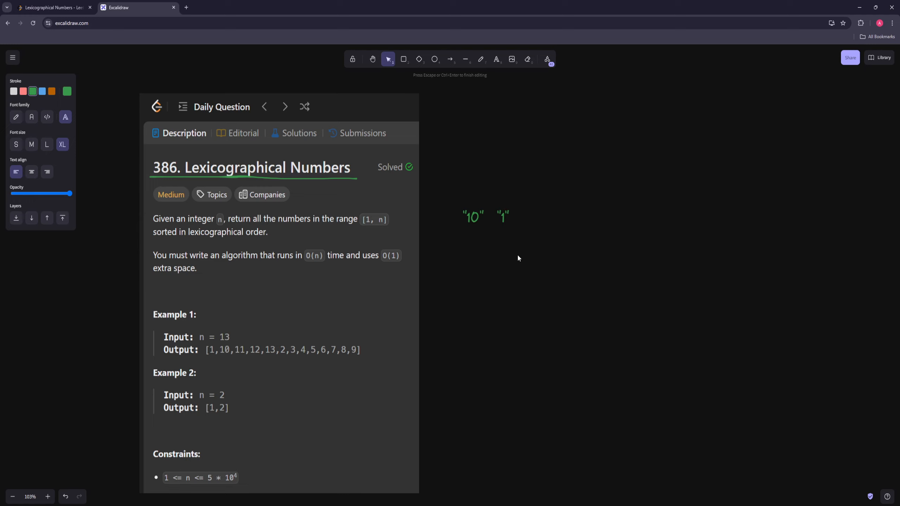
left_click(472, 217)
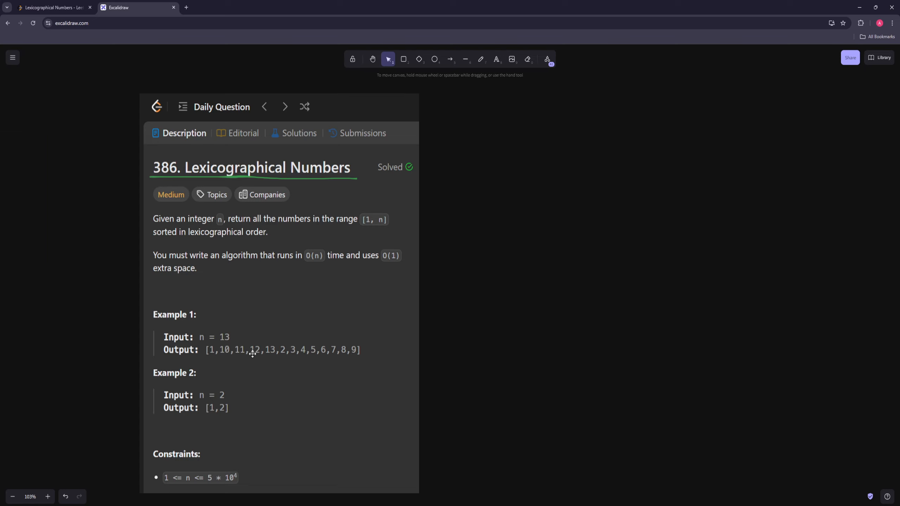
mouse_move(346, 322)
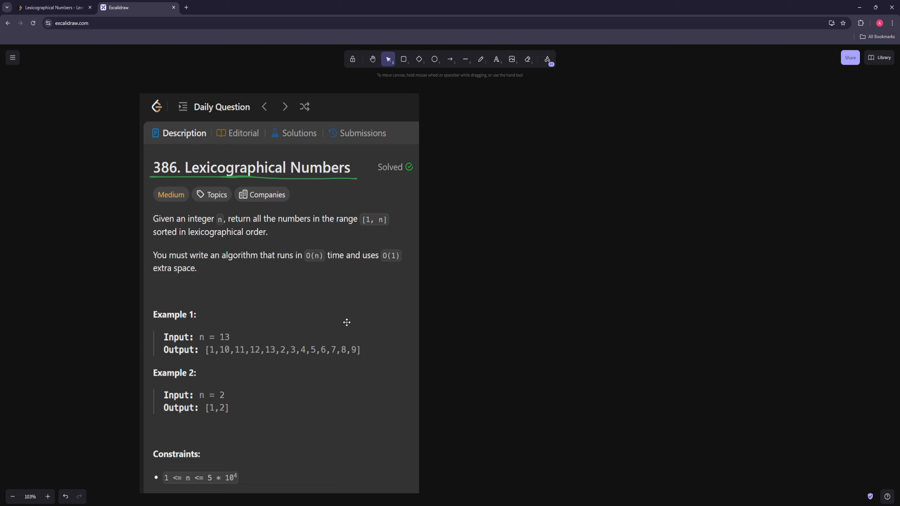
Write a green note beside the problem: n = 1000000 and the sequence 1, 10, 100 … 1000000
left_click(496, 59)
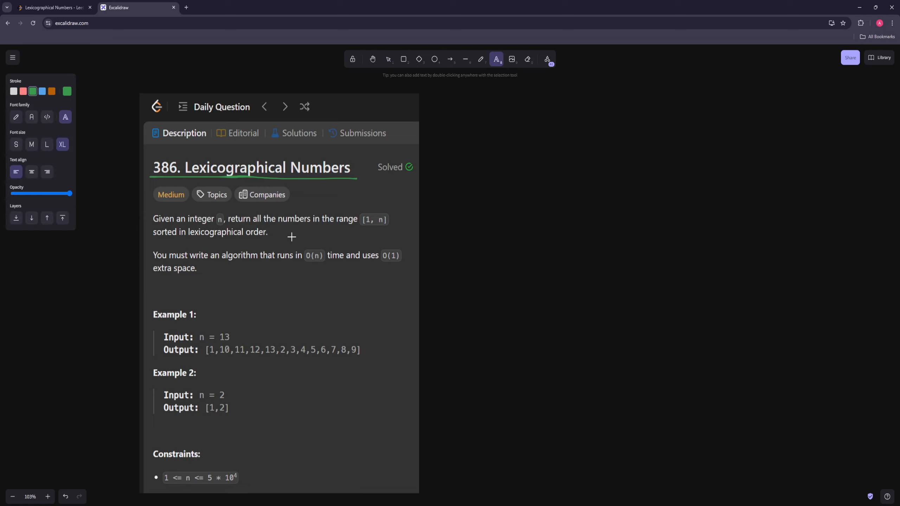
left_click(388, 59)
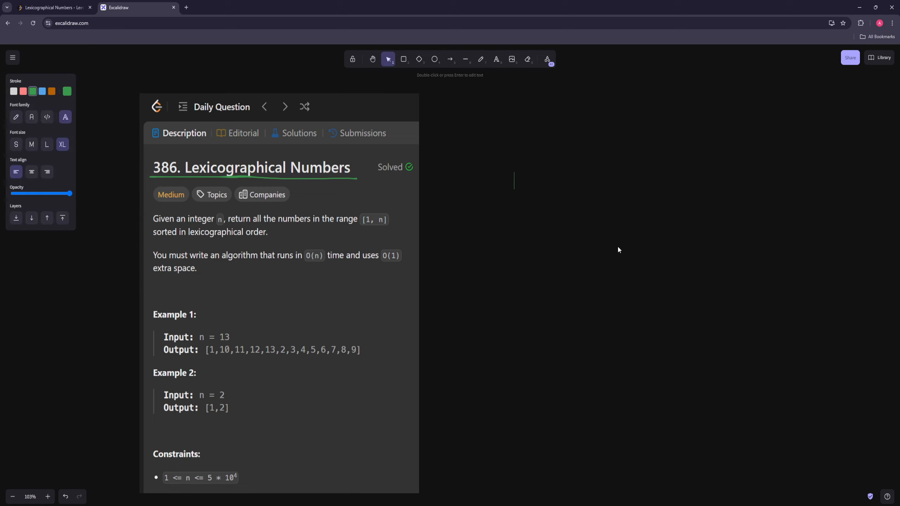
type("n = 1")
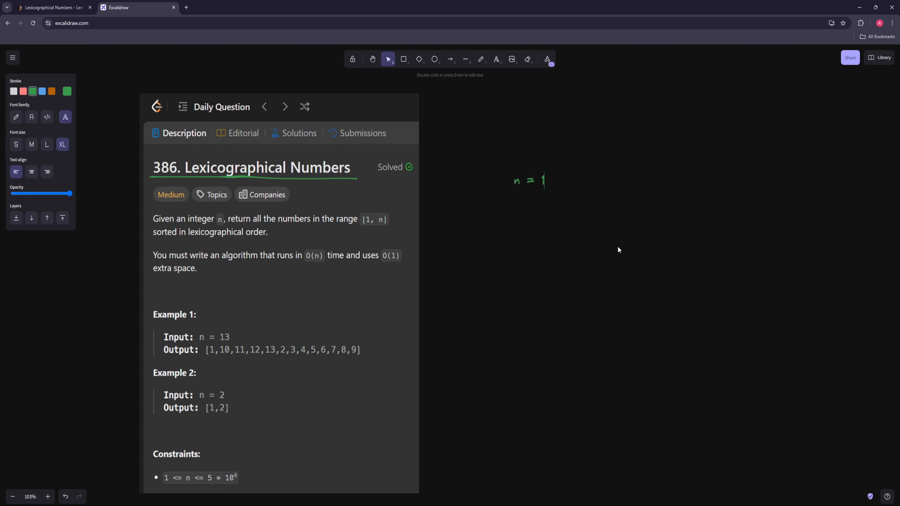
type("000000")
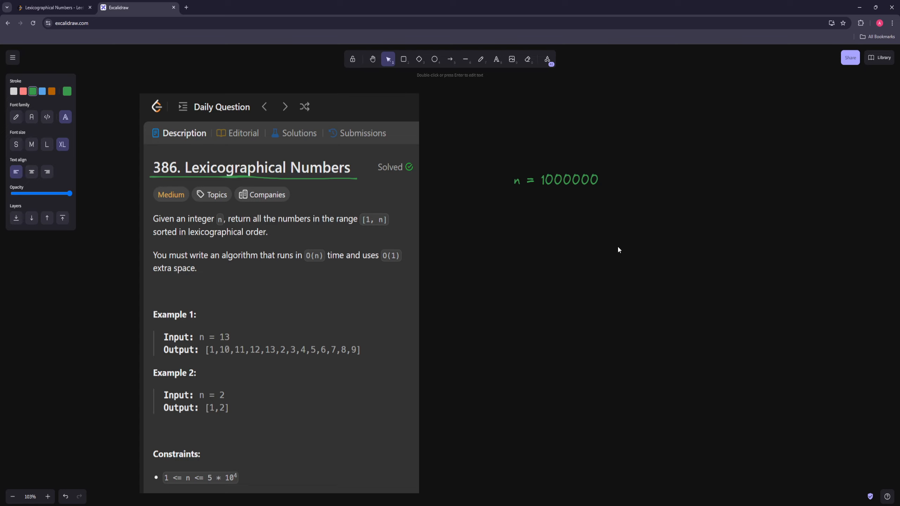
type("1 10 100 1000")
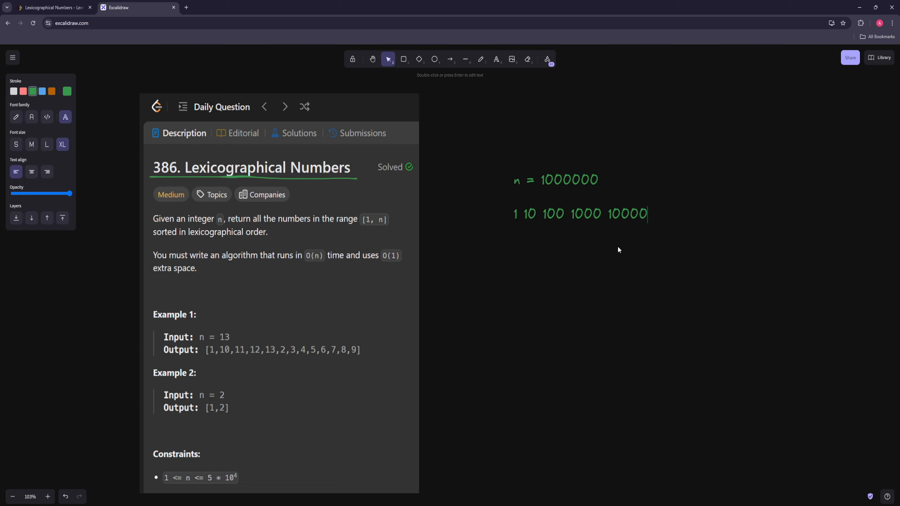
type("100000")
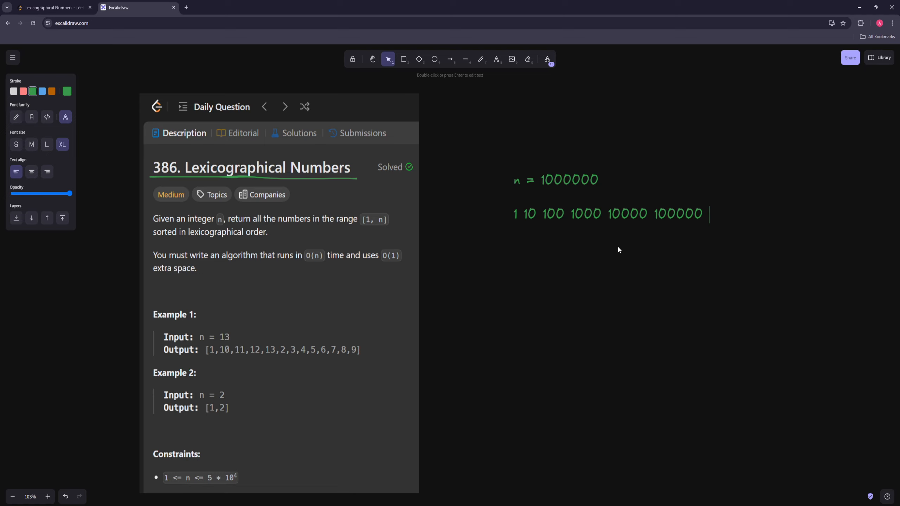
type("1000000")
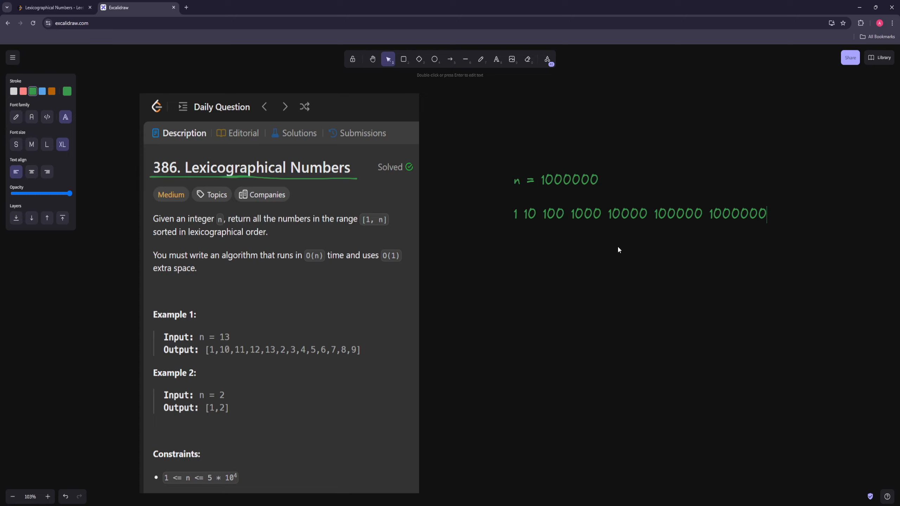
mouse_move(527, 218)
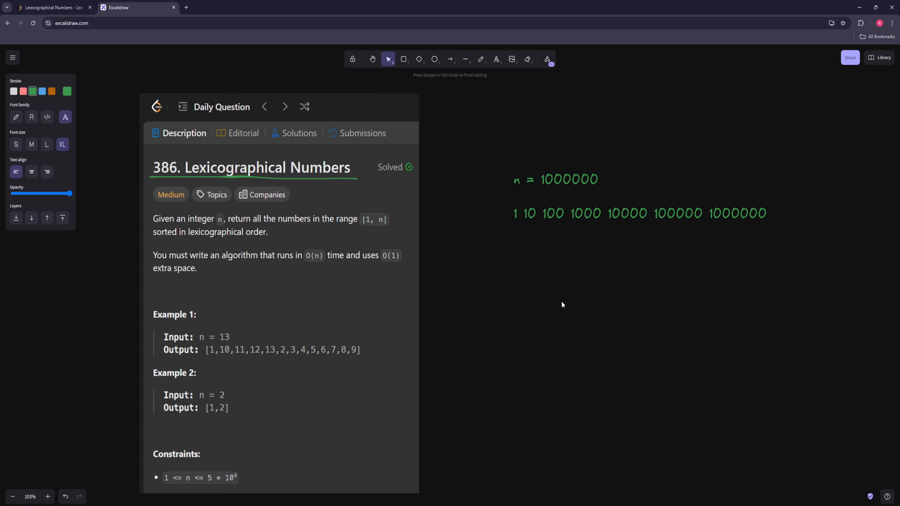
Write rule 1: 'the next number in the sequence is prev number * 10'
type("1")
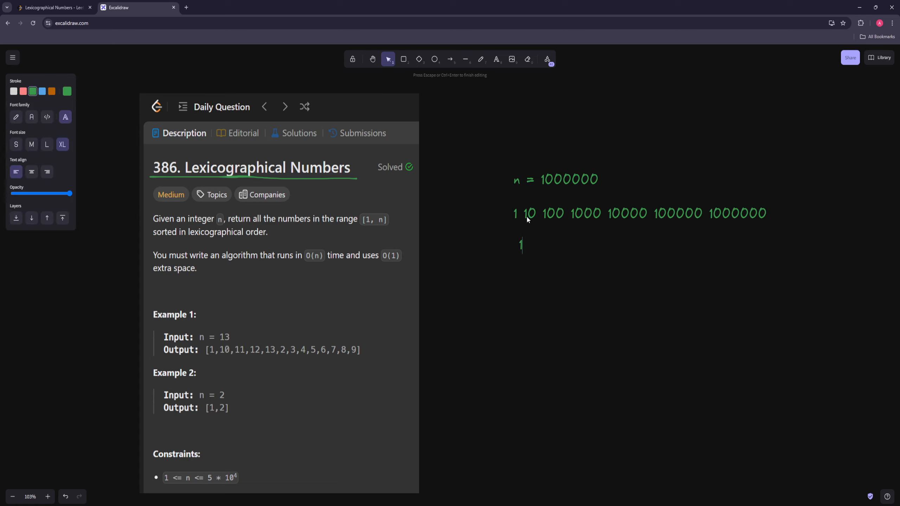
mouse_move(687, 279)
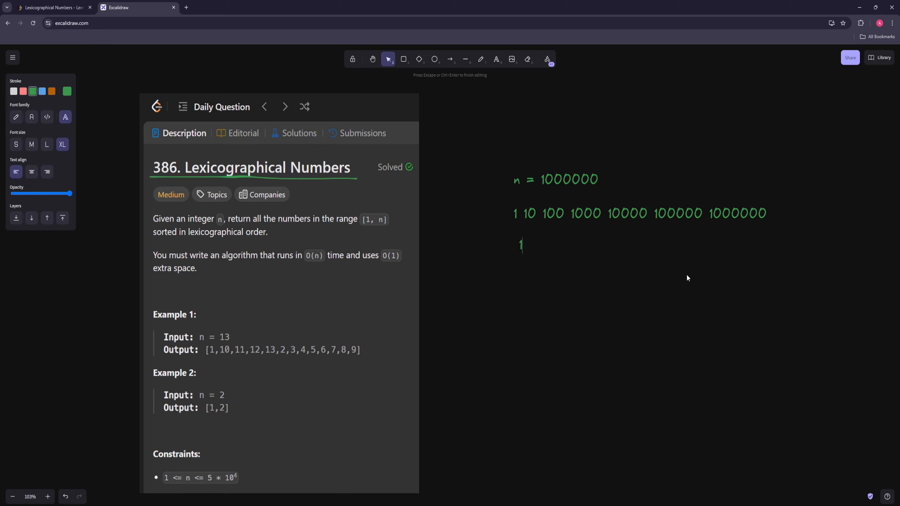
type("2")
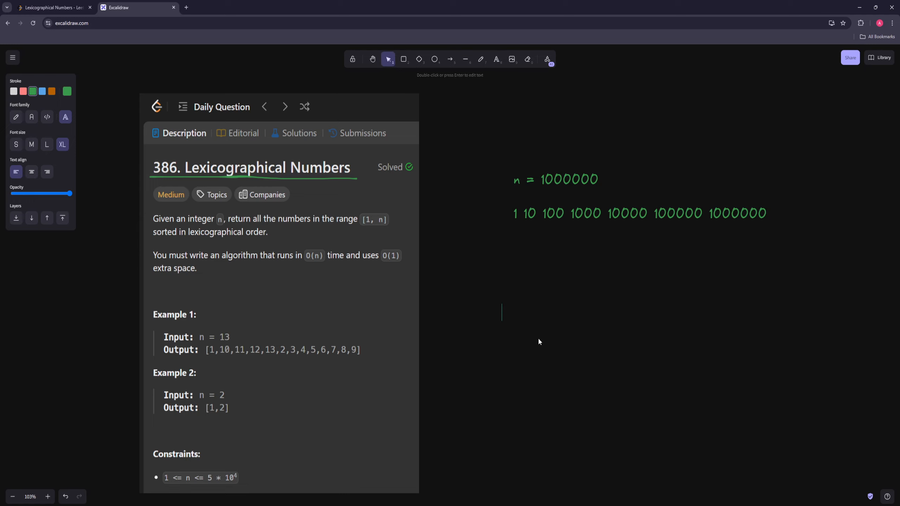
type("1.")
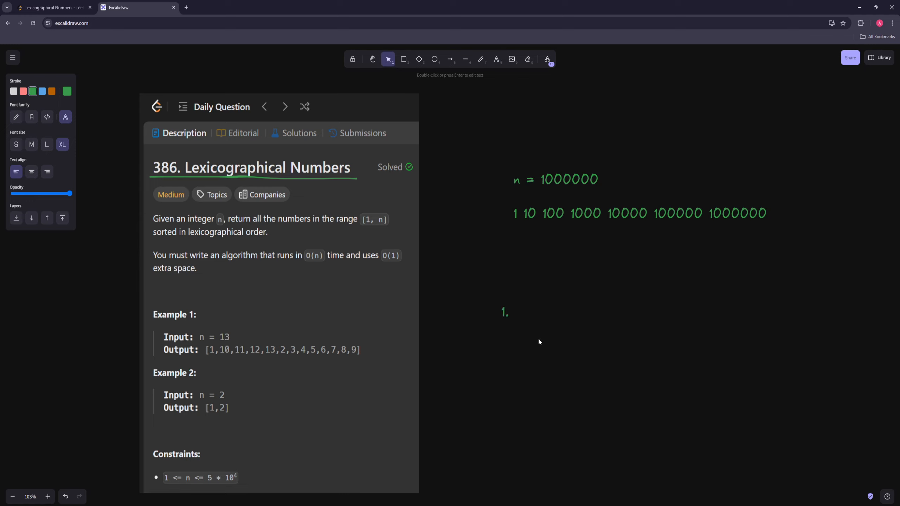
type("the next number in the s")
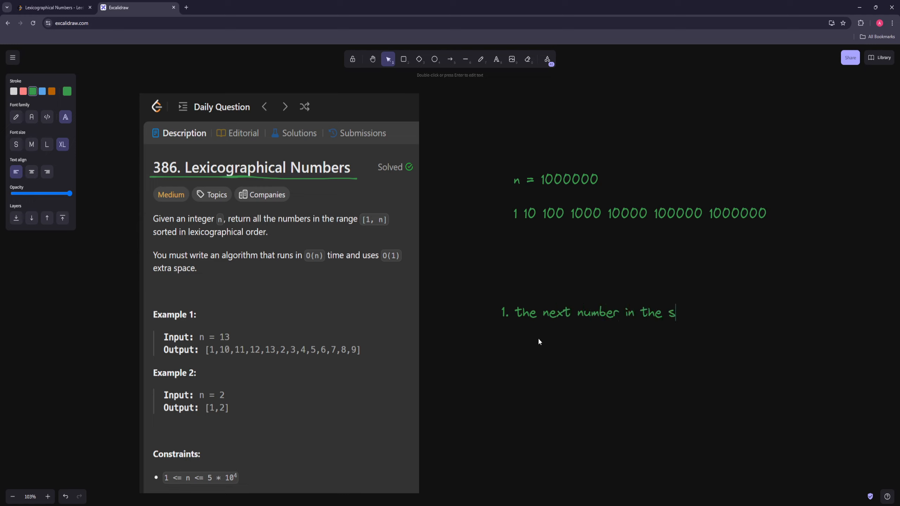
type("equence is prev number")
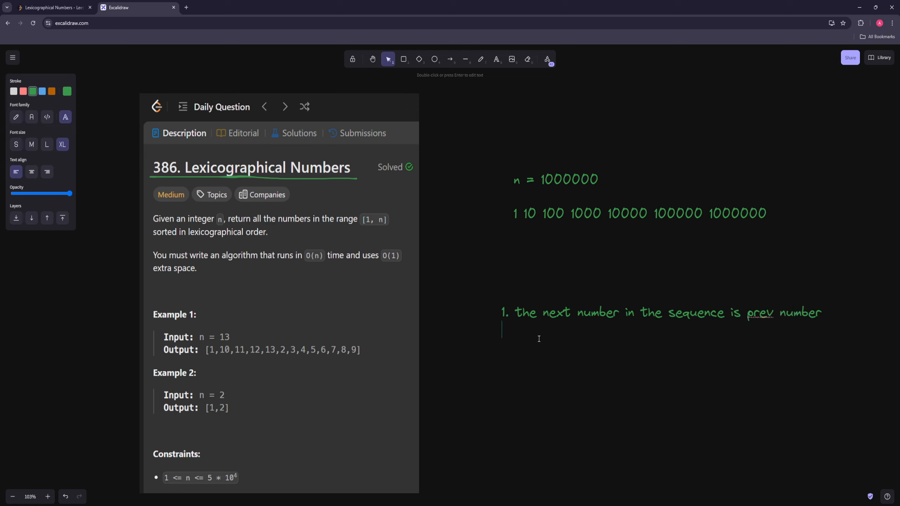
type("* 10")
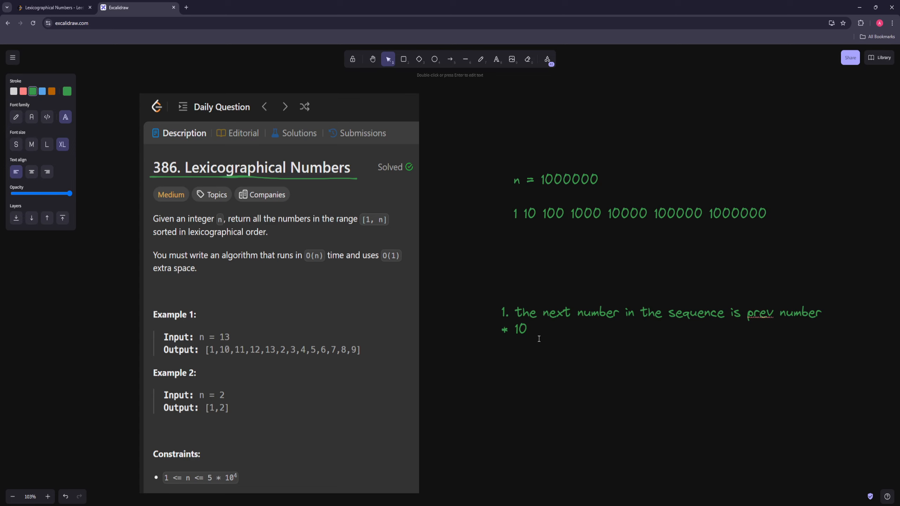
scroll("down", 3)
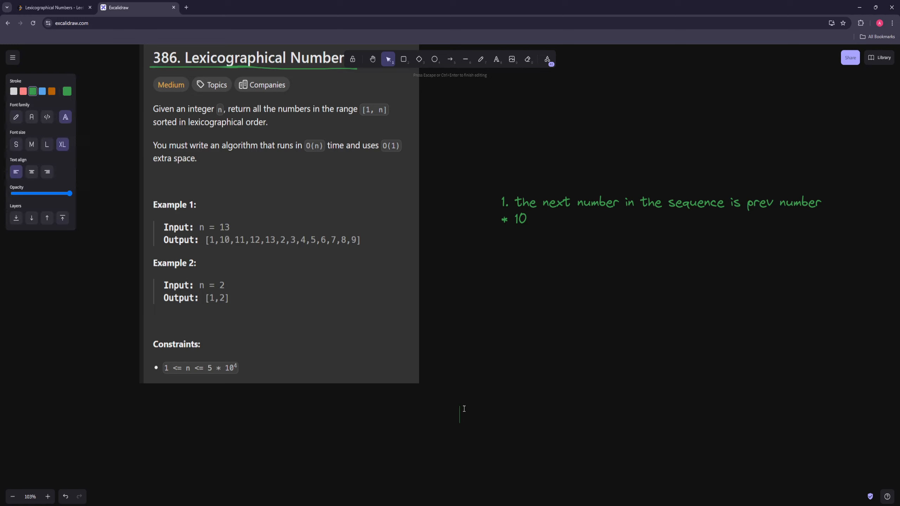
Add the n = 45 example and begin its list as [1, 10, removing the mistaken 11
type("n =")
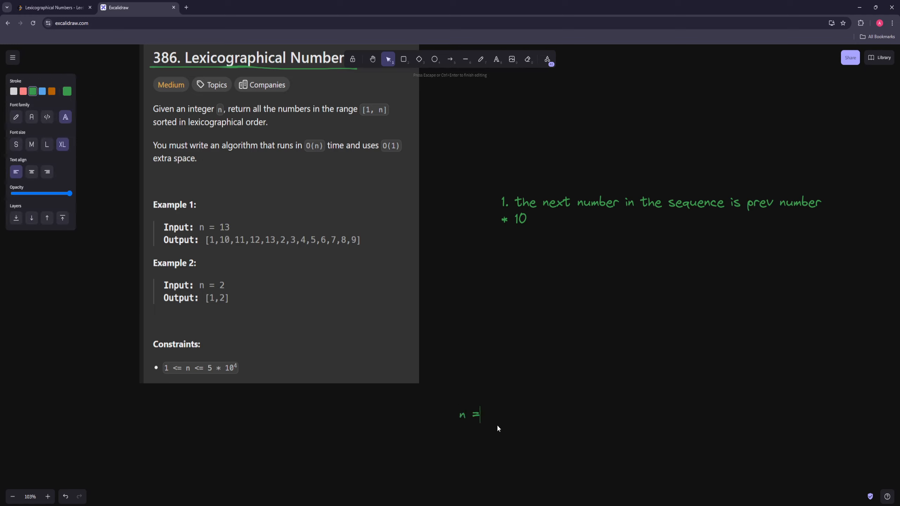
type("45")
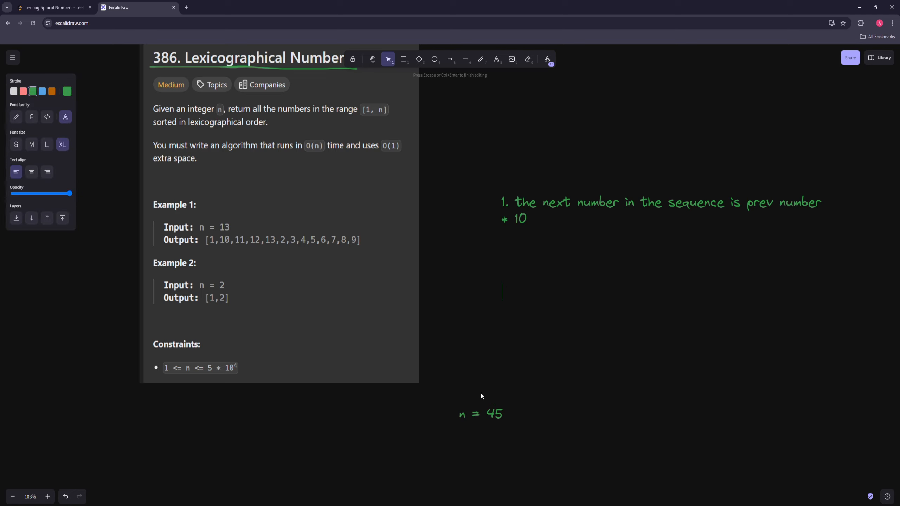
scroll("down", 3)
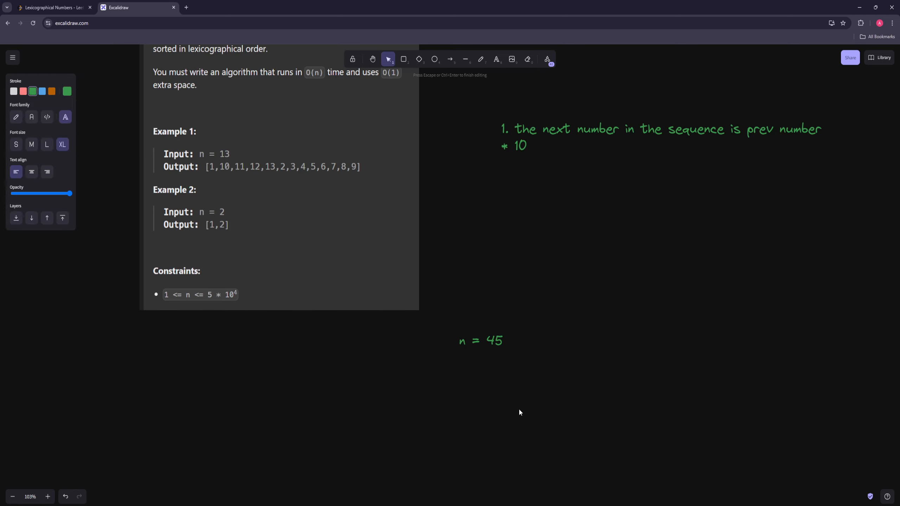
type("[1,")
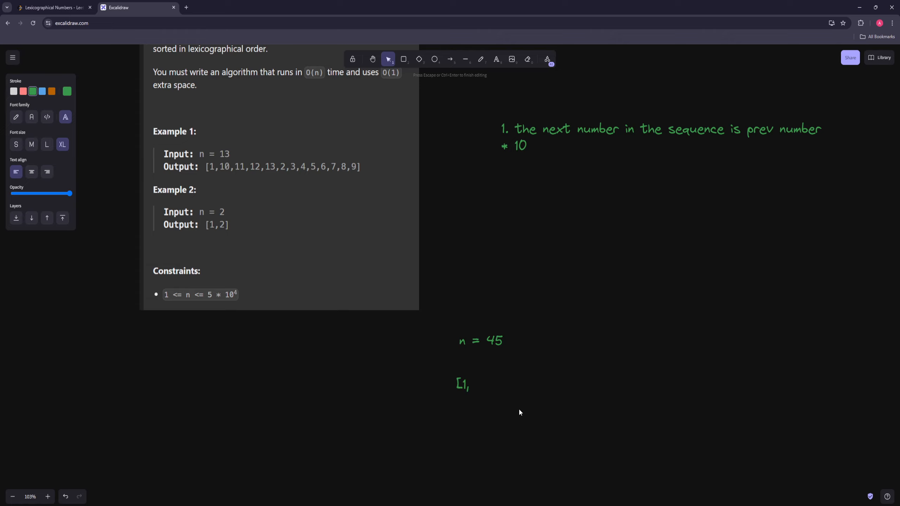
type("10,")
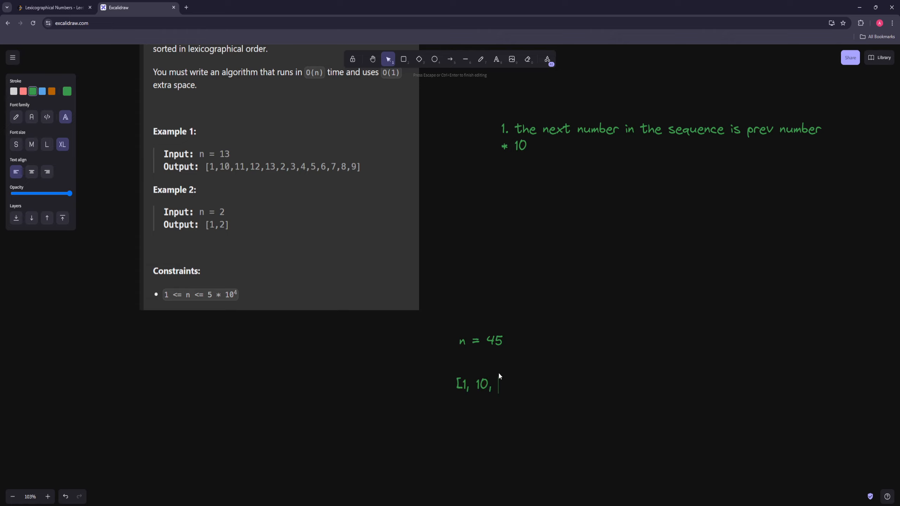
type("10")
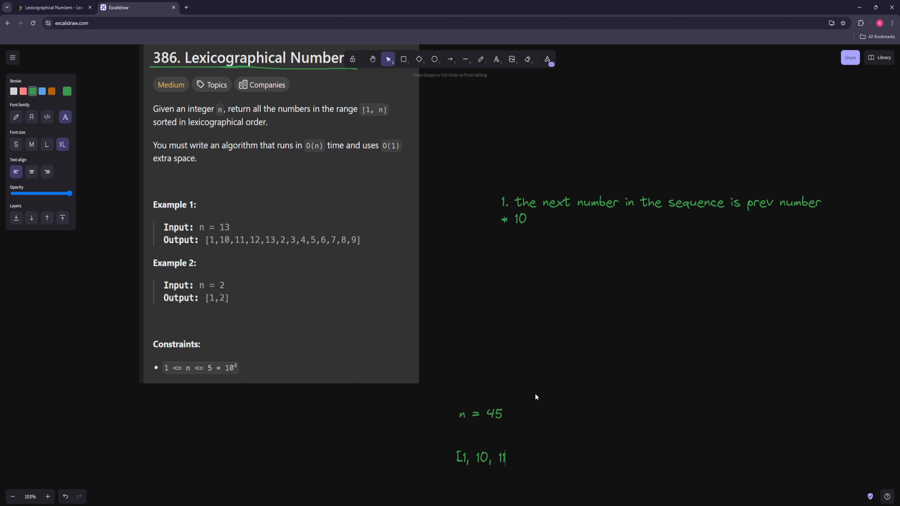
key("Backspace")
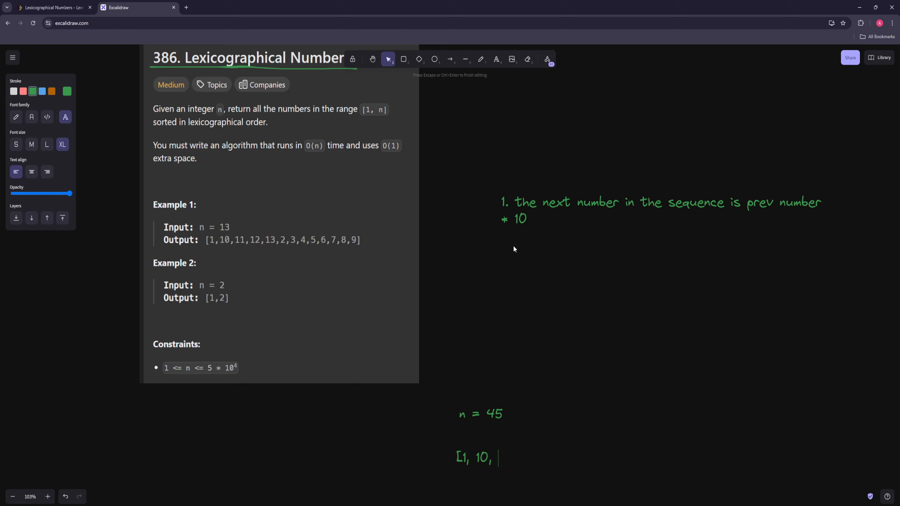
Type rule 2: '2. try to add if we can't multiply by 10'
type("2.")
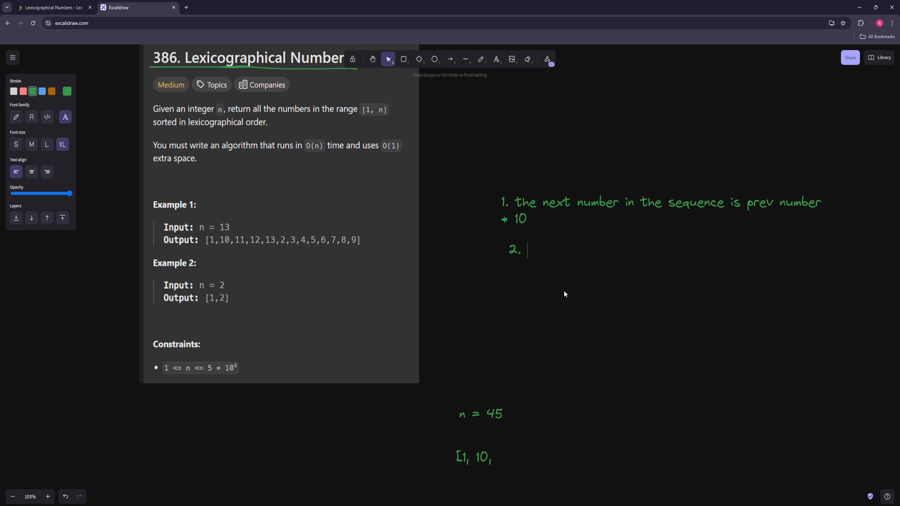
type("tr")
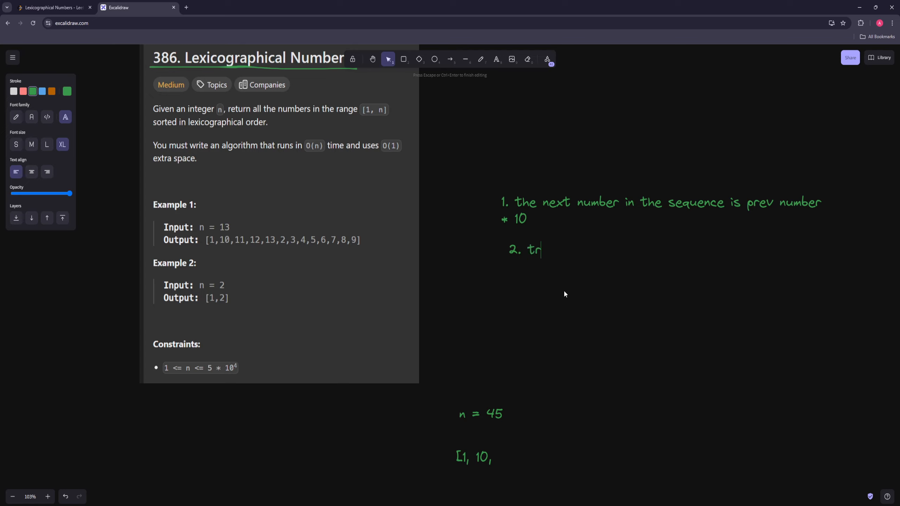
type("y to ad")
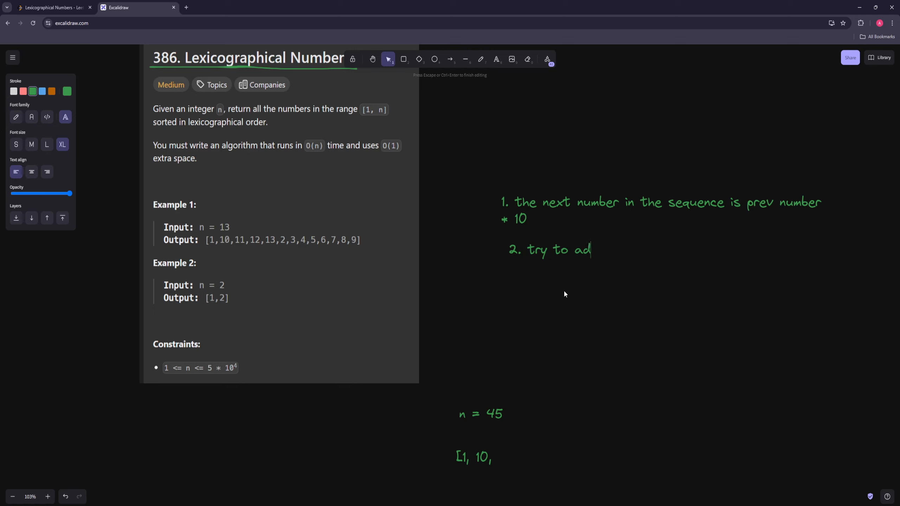
type("d if we can't")
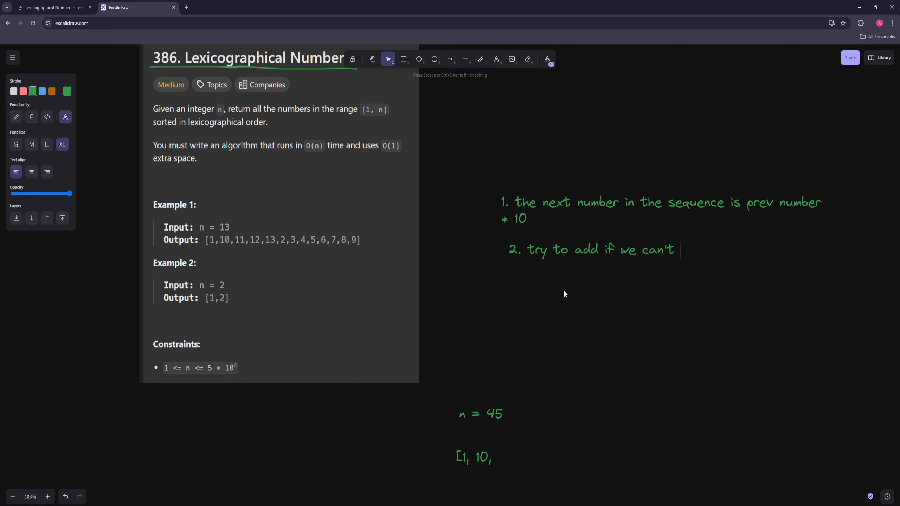
type("multiply by 10")
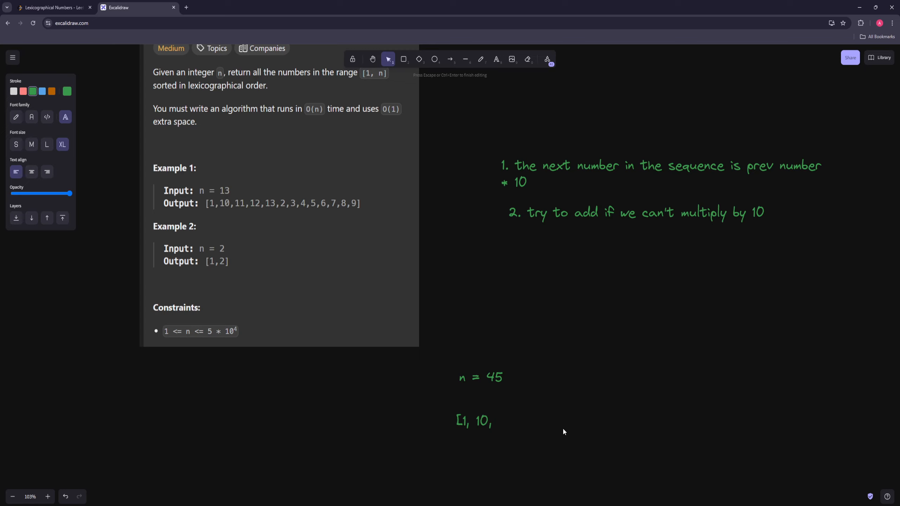
Extend the n = 45 list with 11 through 19, adding then removing a trial 20
type("1")
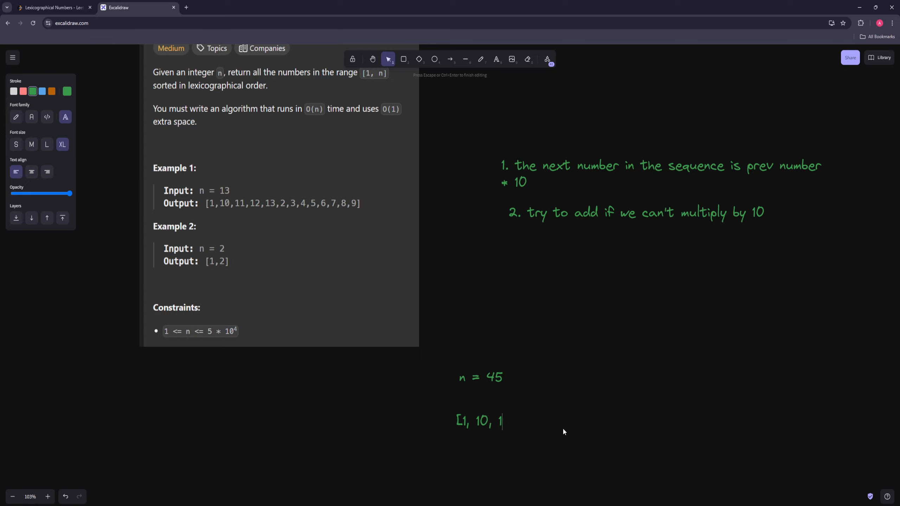
type("1, 12, 13, 14, 15, 16, 1")
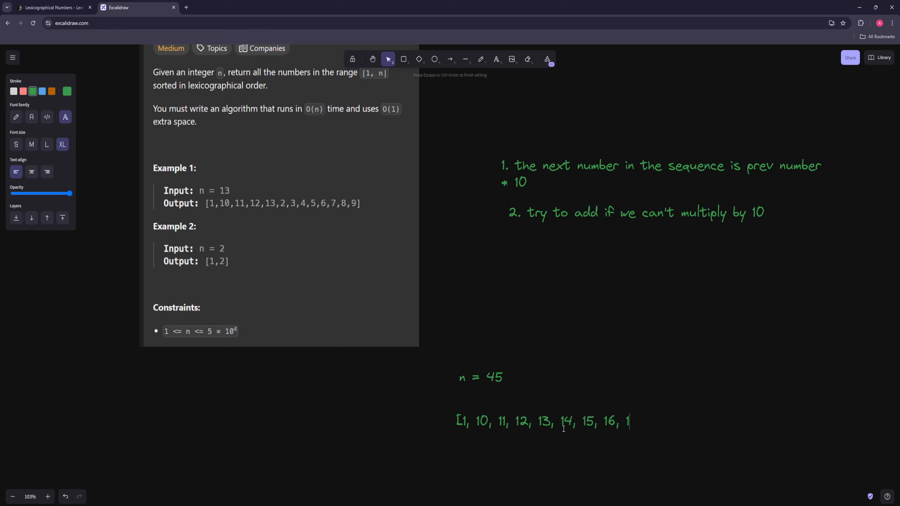
type("7, 18, 198")
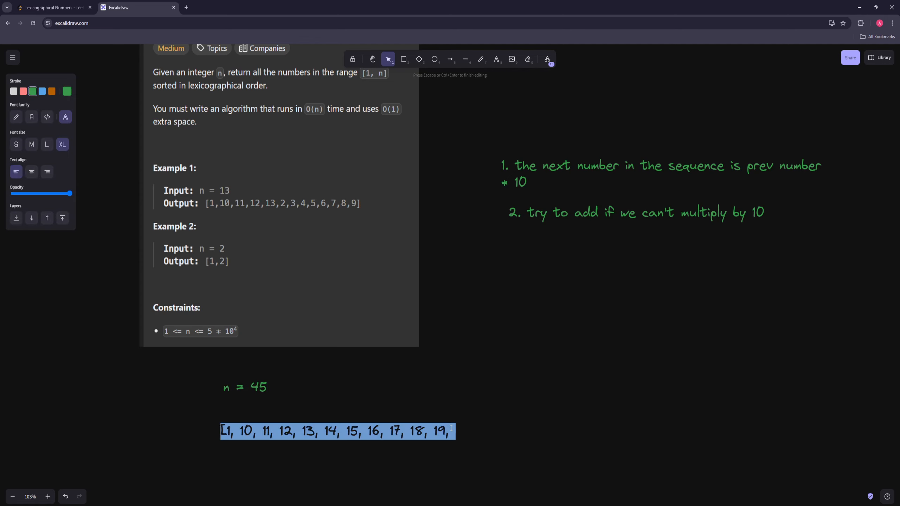
left_click(489, 448)
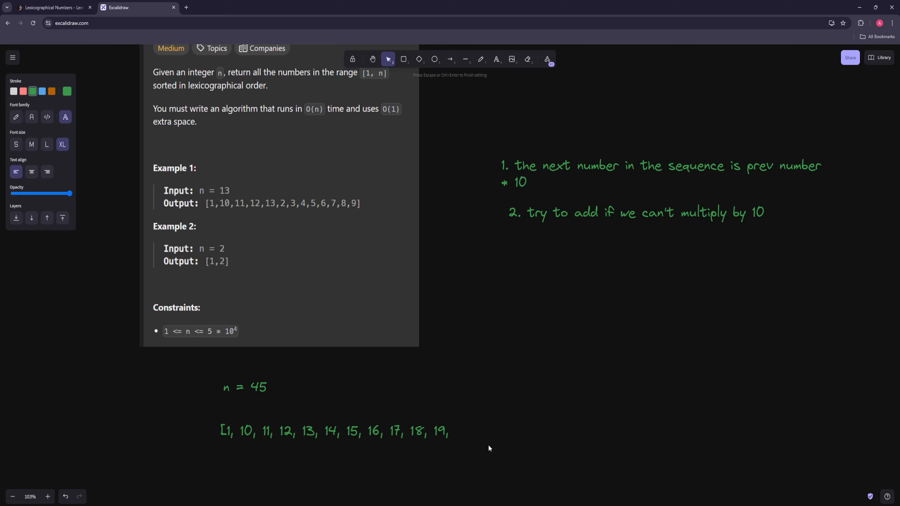
type("20")
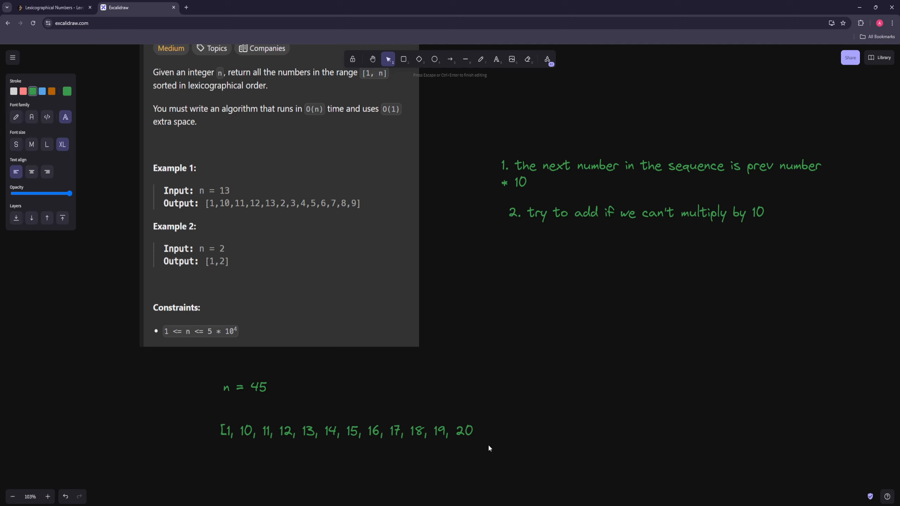
key("Backspace")
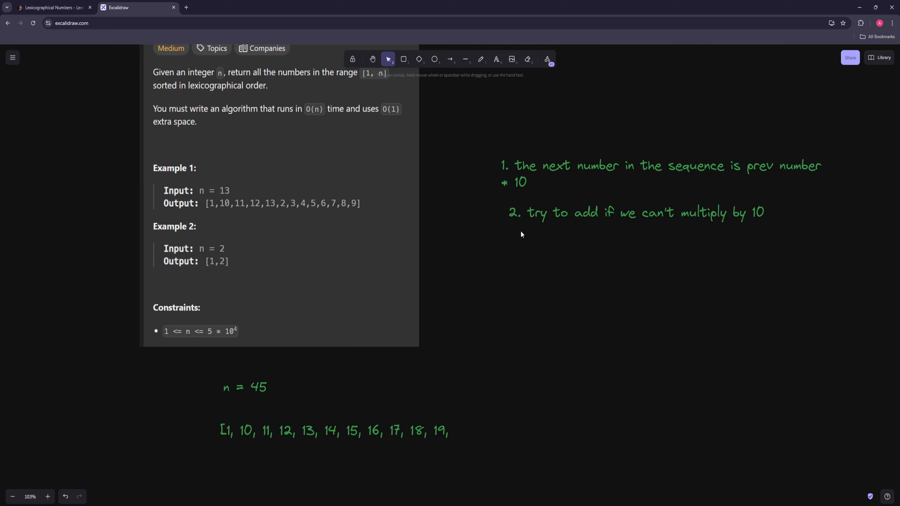
Add the note '* we cant add to a number that ends with 9' under rule 2
left_click(586, 299)
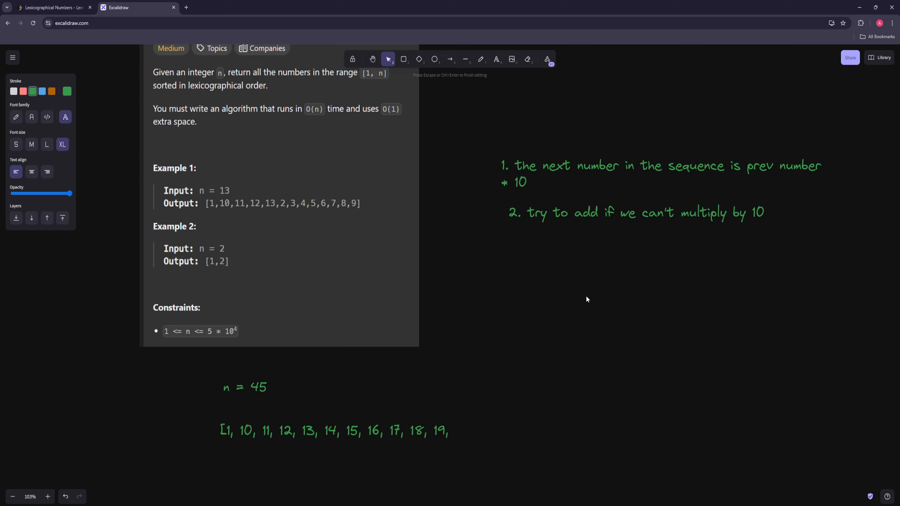
type("* we cant")
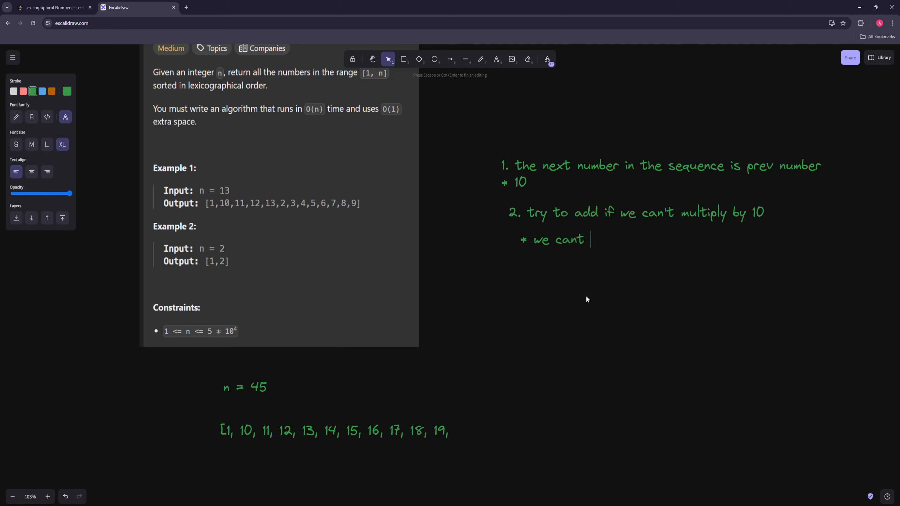
type("add to a mul")
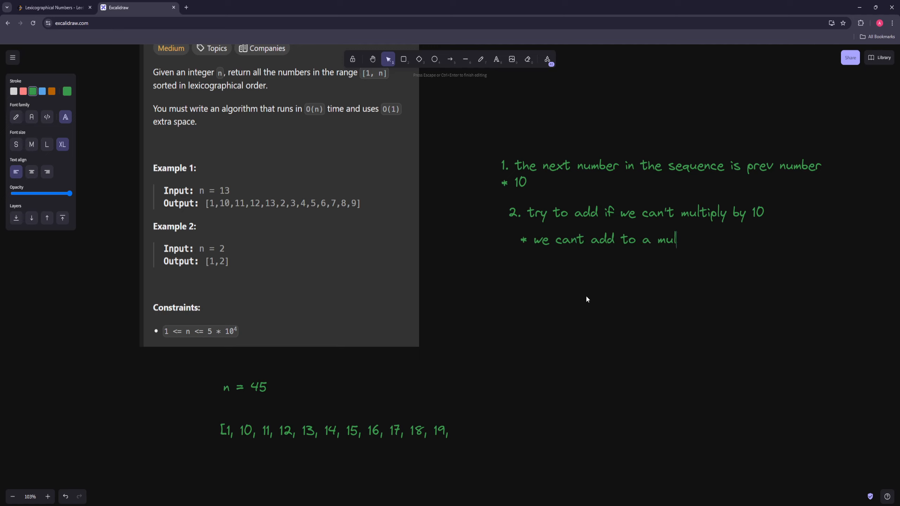
type("number that ends with 9")
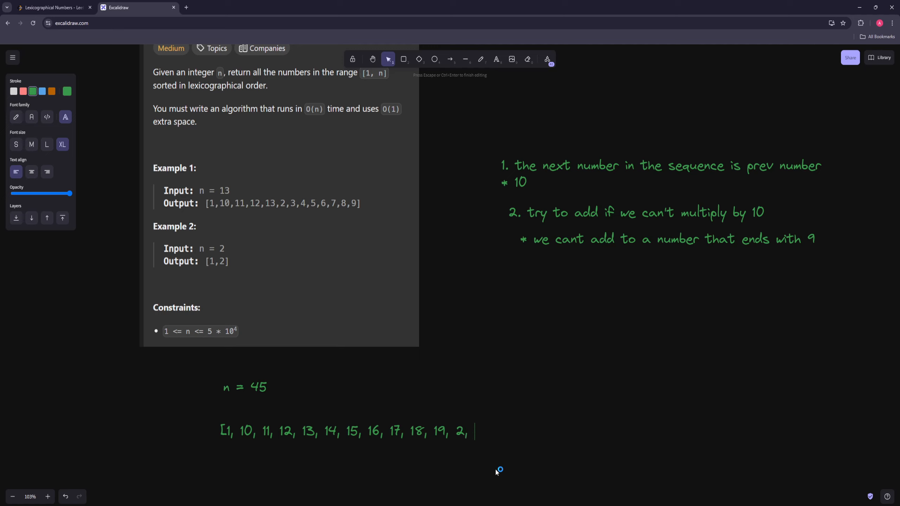
Extend the example list to 19, 2, deleting the 20, 21 typed after it
type("20, 21")
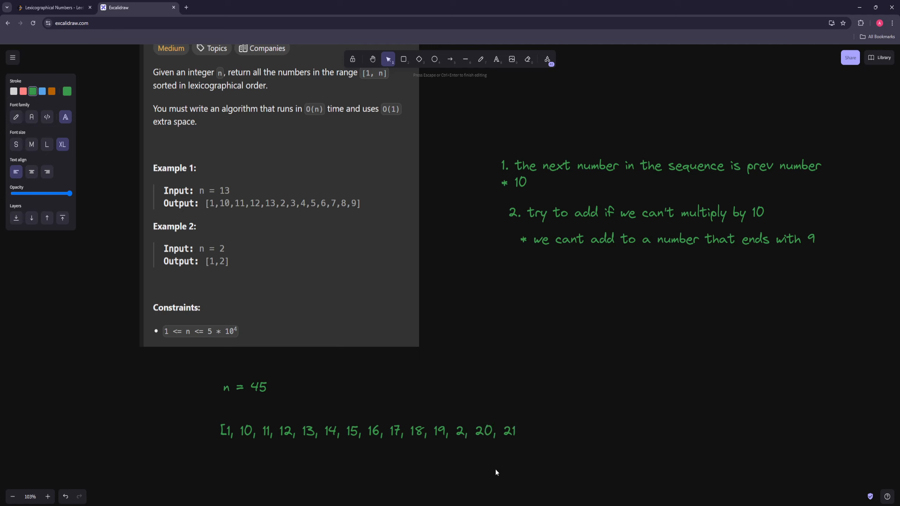
key("Backspace")
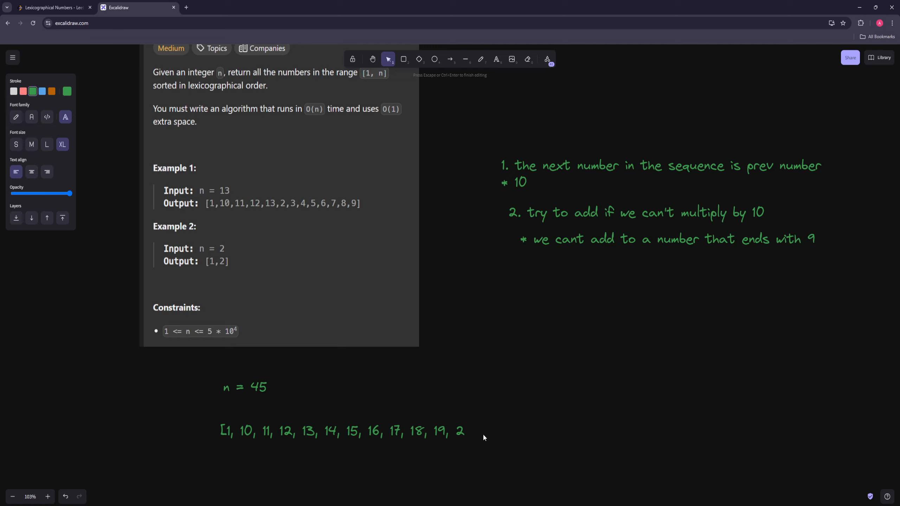
left_click(447, 430)
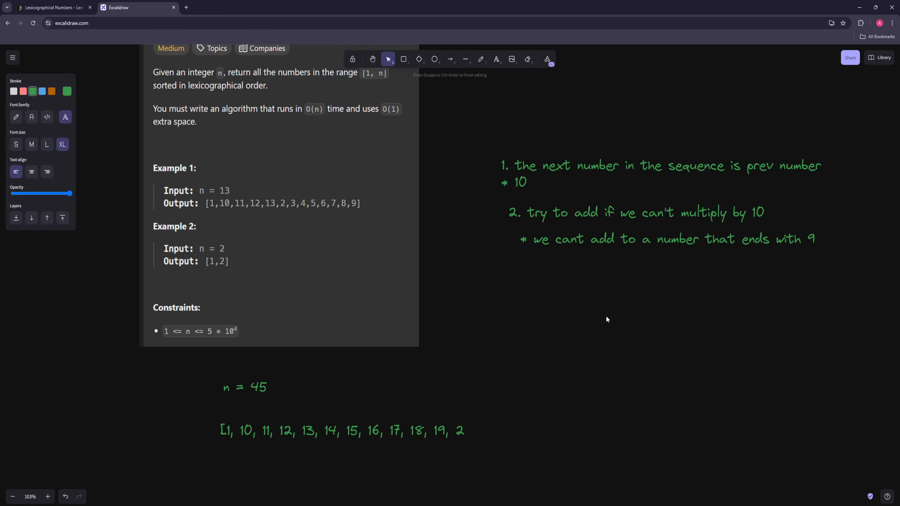
mouse_move(698, 273)
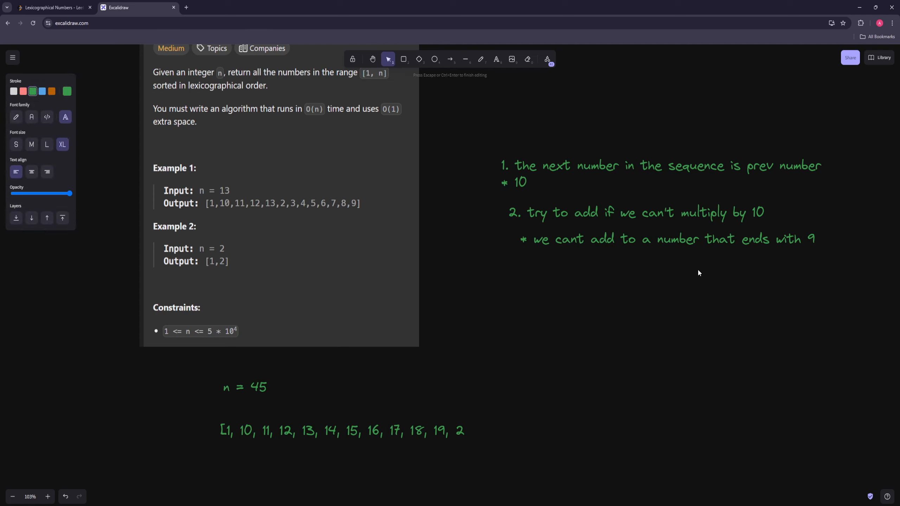
Add the bullet: if we cant add 1 or curr + 1 > n, divide by 10 until we can, then add 1
left_click(520, 274)
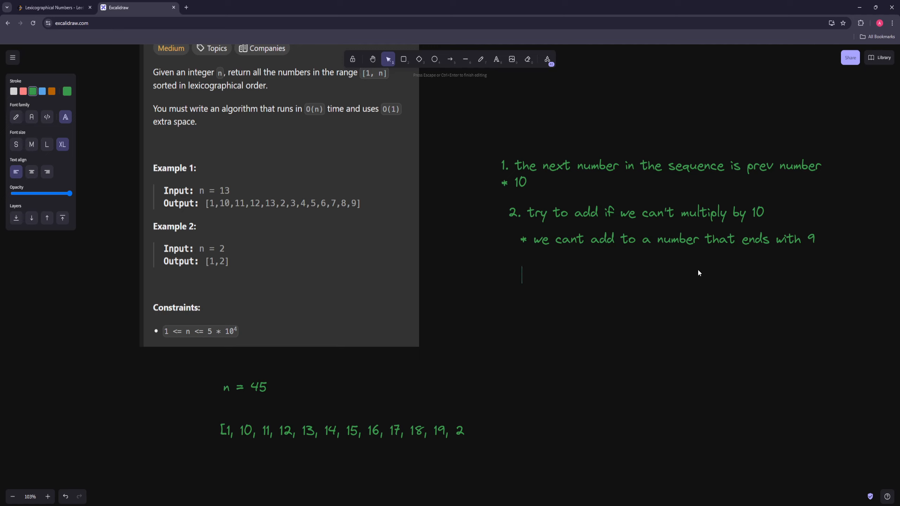
type("* if we cant")
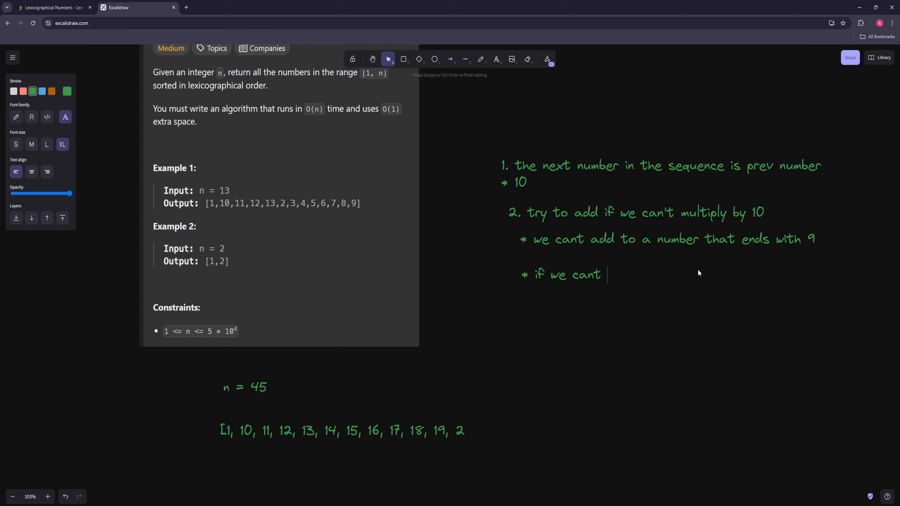
type("add 1")
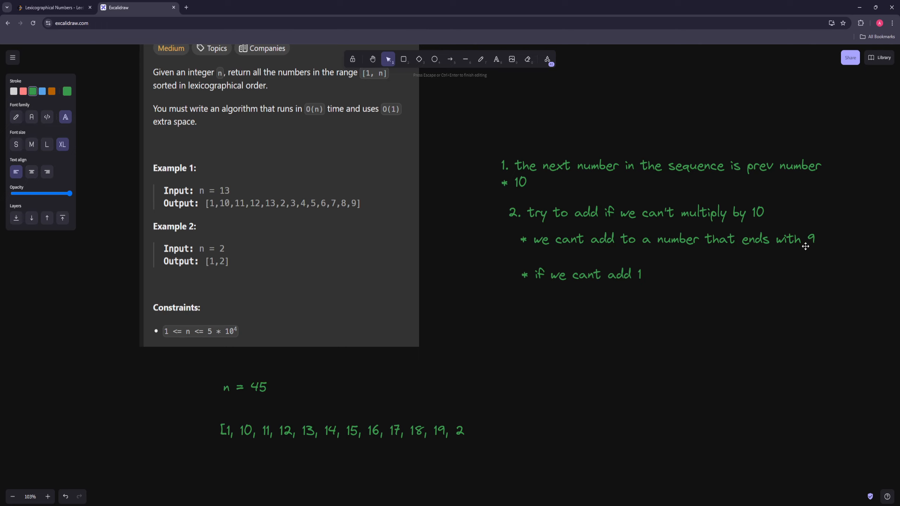
type("because of above or n")
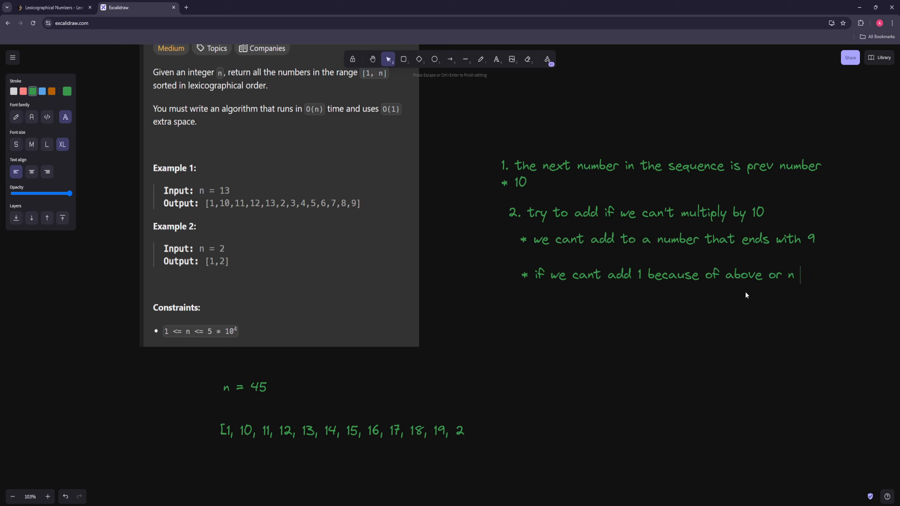
type("surr")
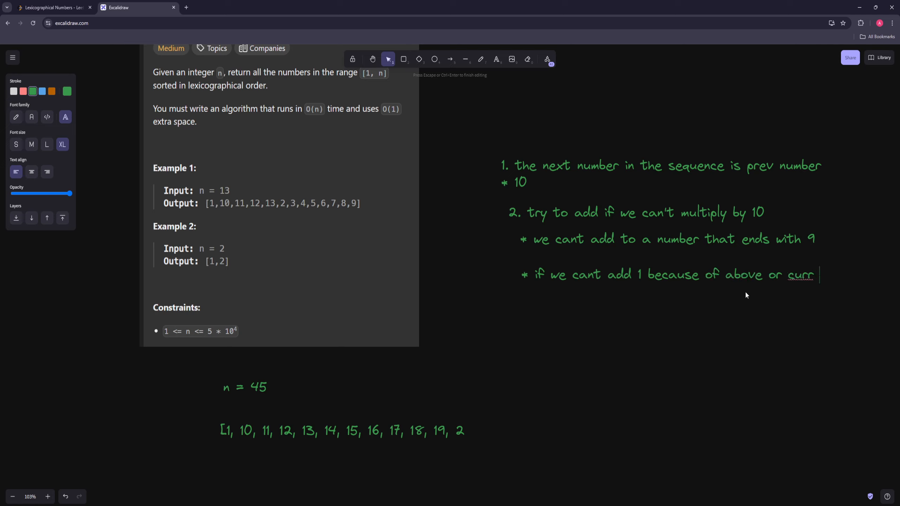
type("+ 1 > n, divide by 10")
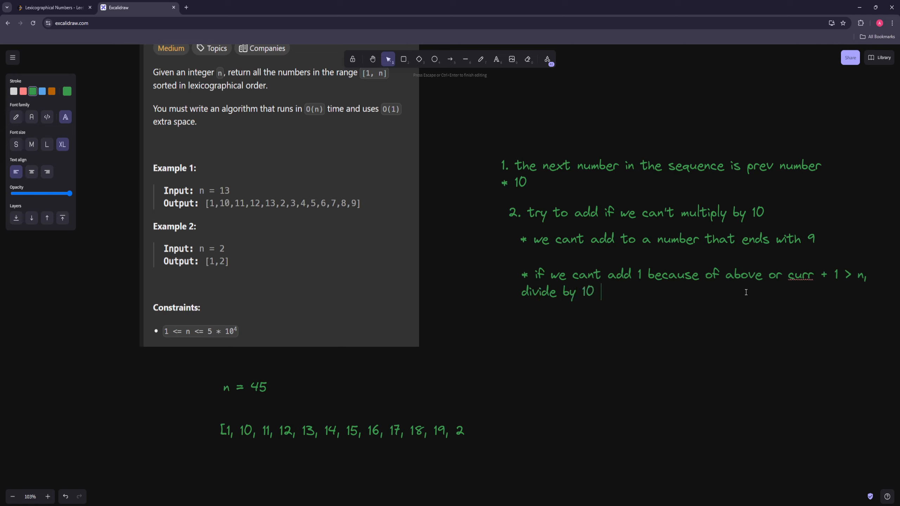
type("until we can and add 1")
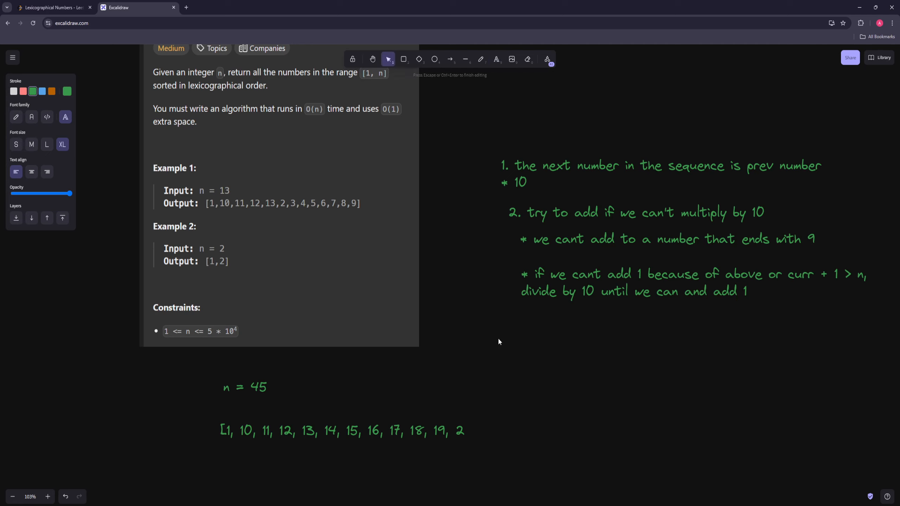
Type a trial number 2999999 below the rules, then trim and delete it
type("29999")
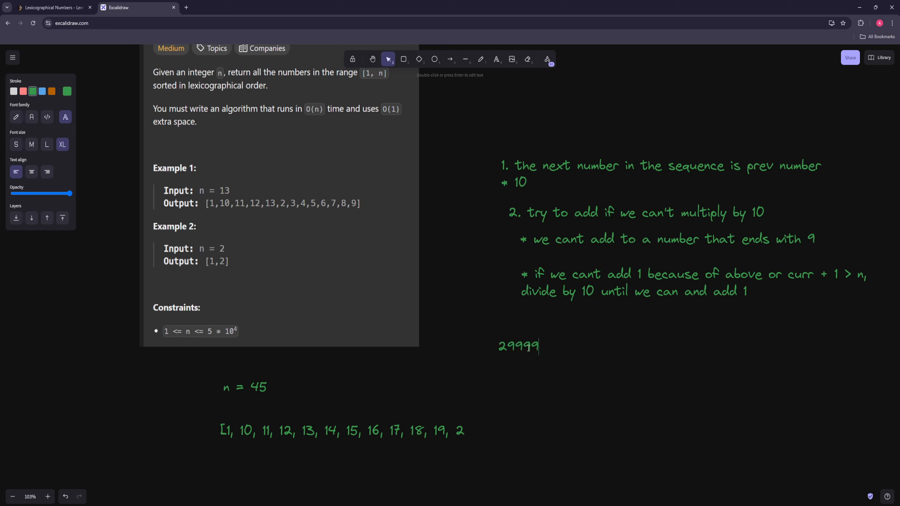
type("99")
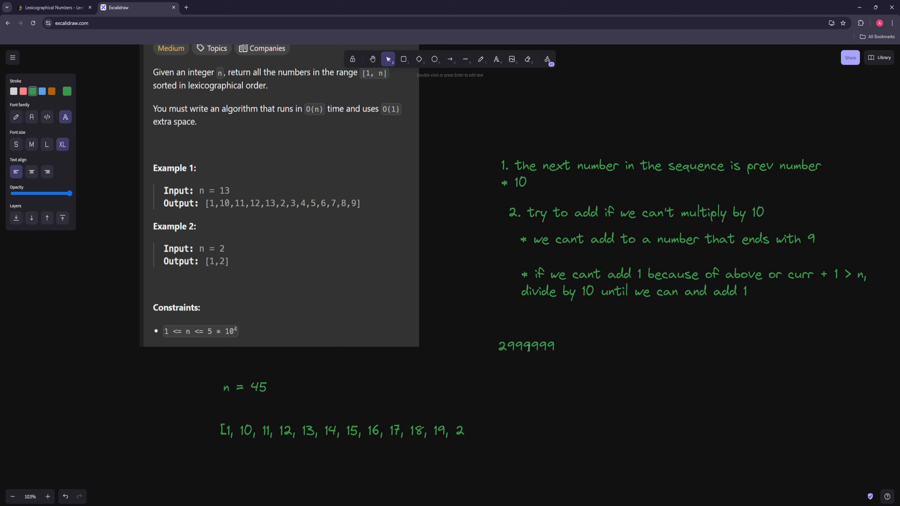
key("Backspace")
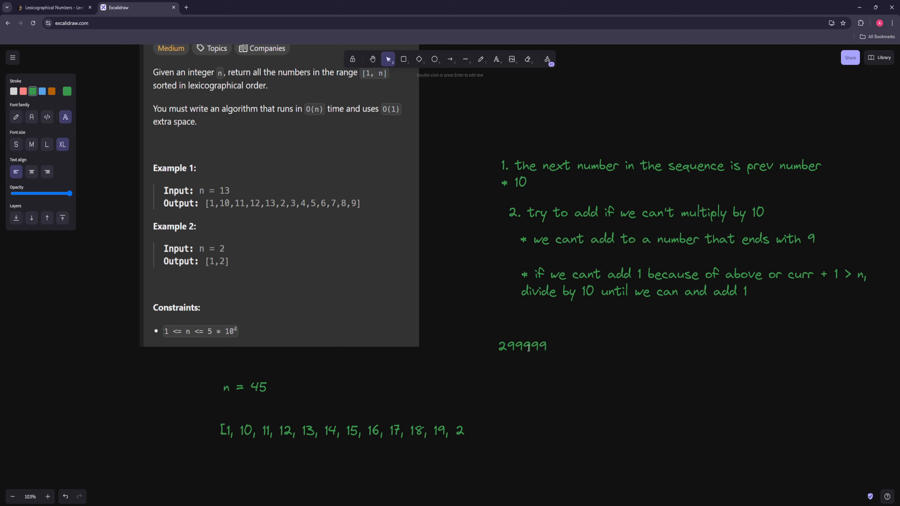
key("Backspace")
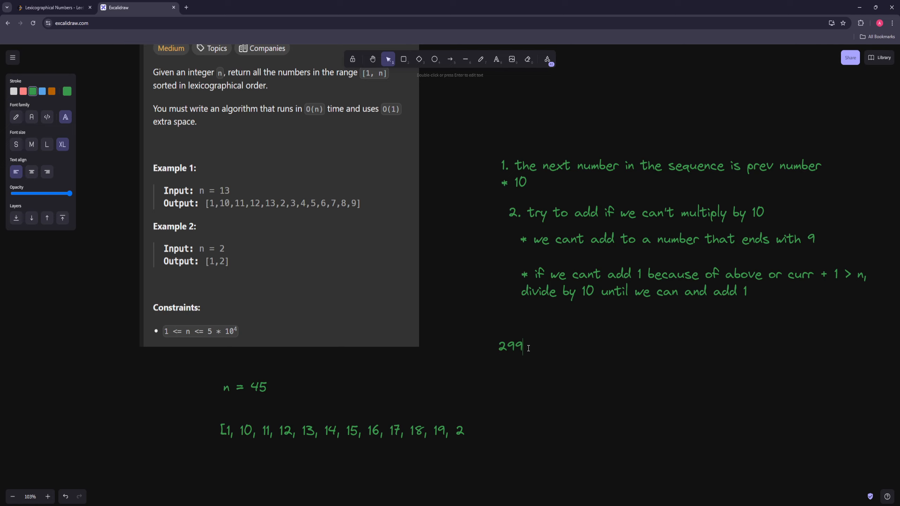
type("999")
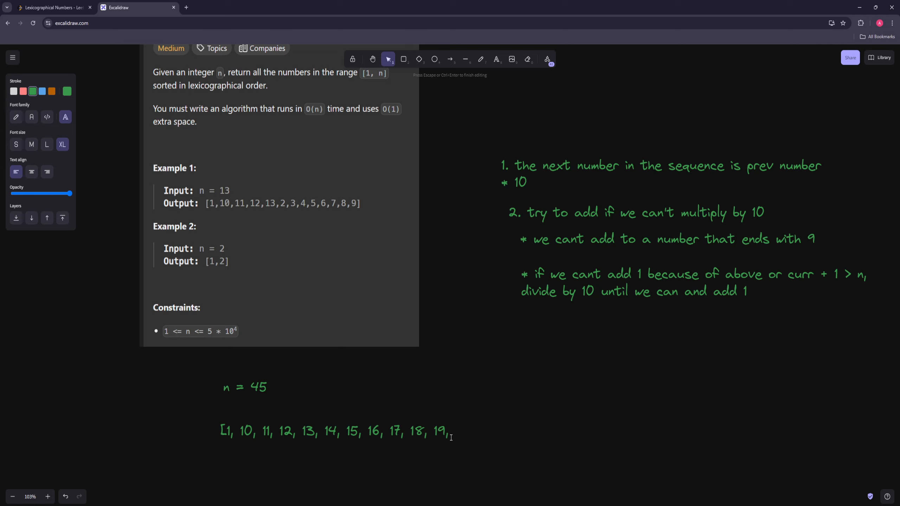
Continue the n = 45 list with 2, 20 through 29, then reopen the text and add 3
type("1")
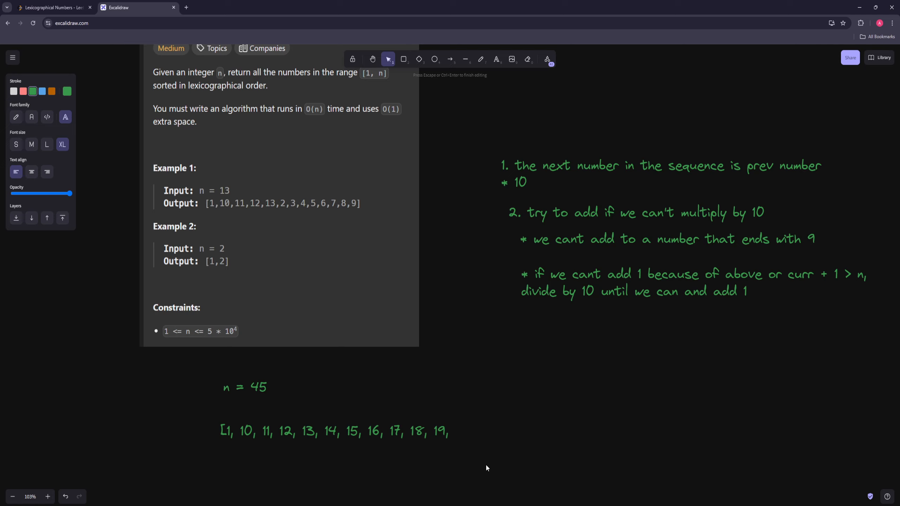
type("2,")
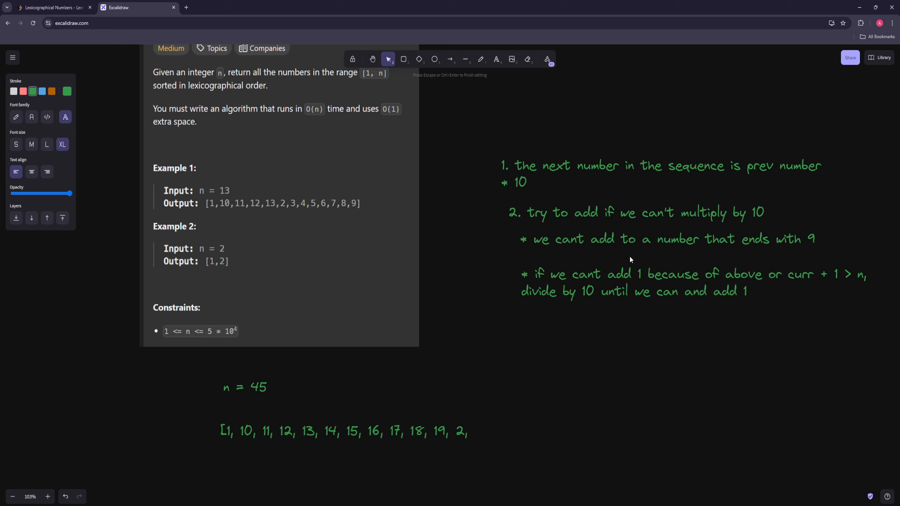
type("20,")
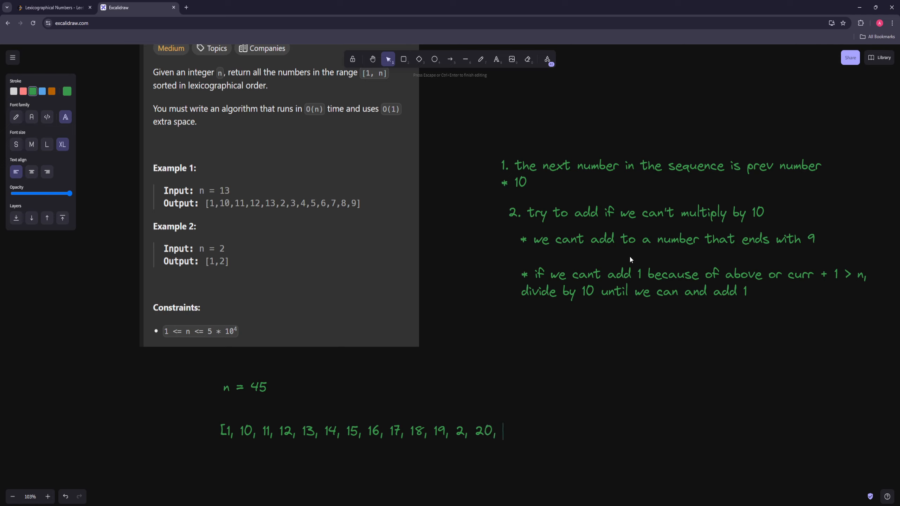
type("21,")
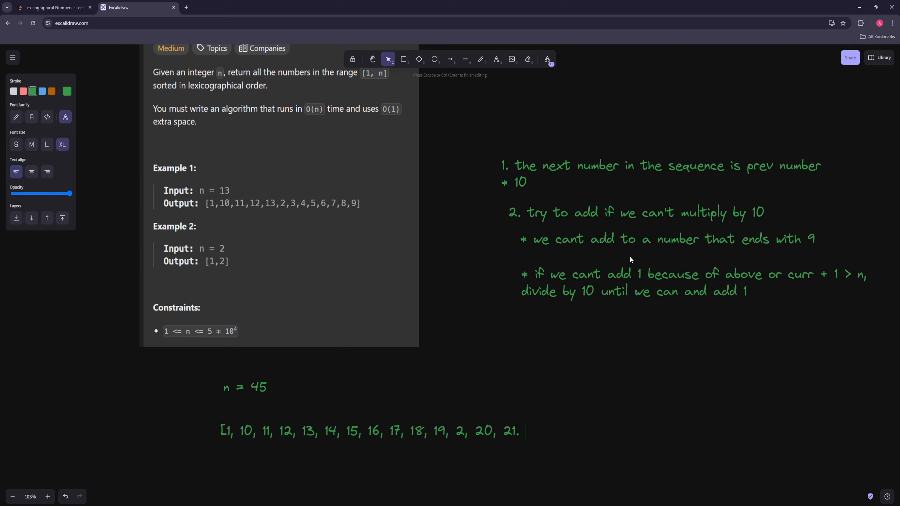
type("22, 23, 22")
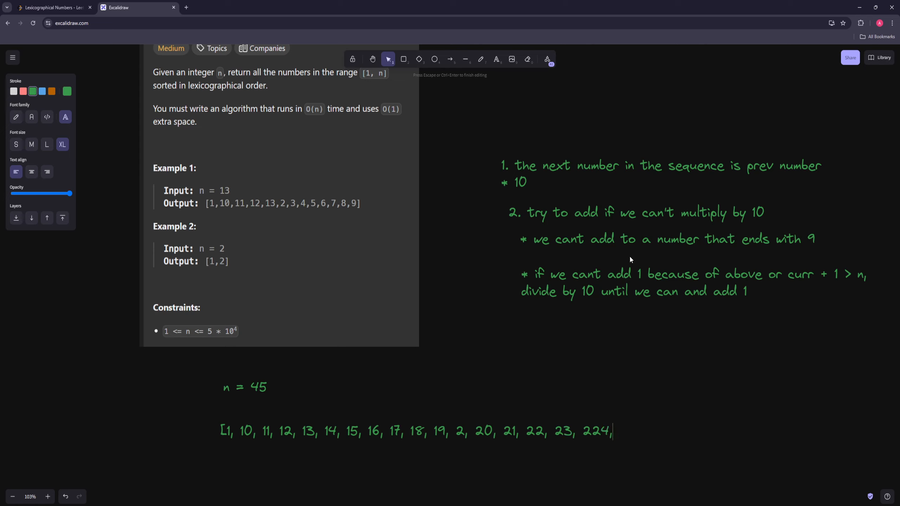
type("4, 25, 26")
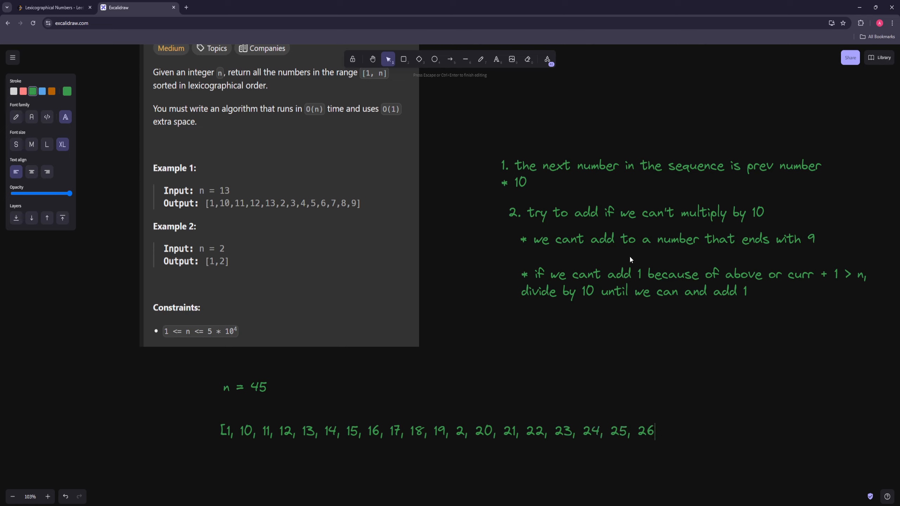
type(", 27")
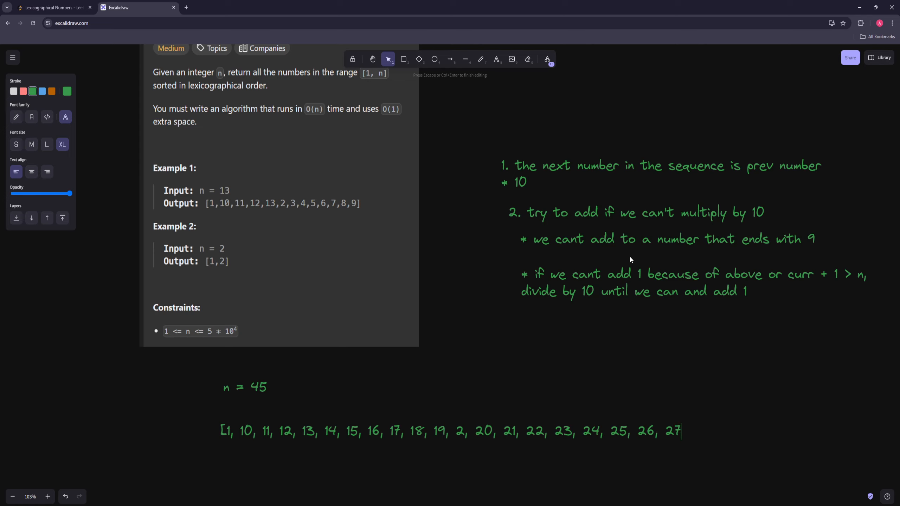
type("28,")
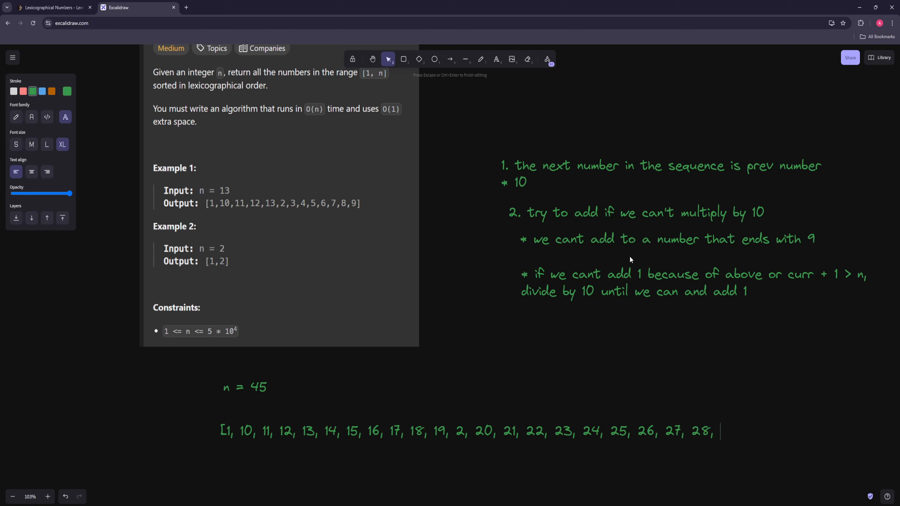
type("29")
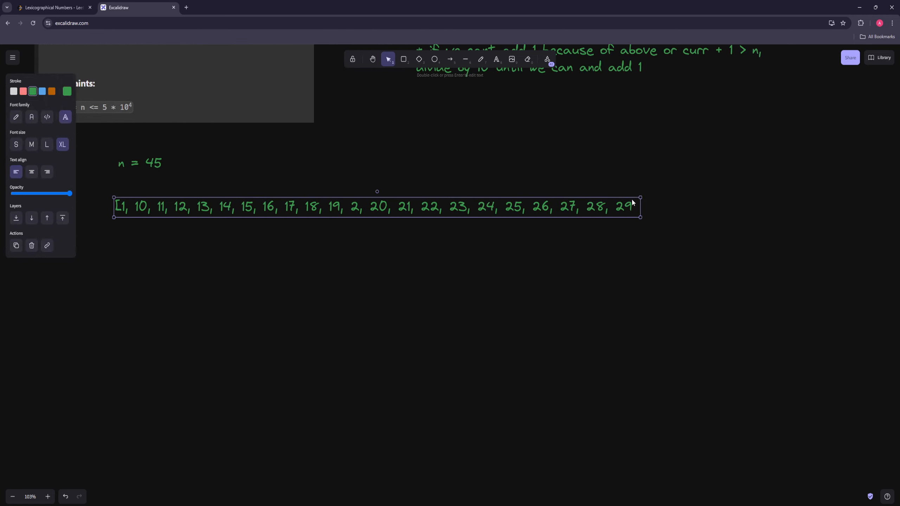
double_click(373, 207)
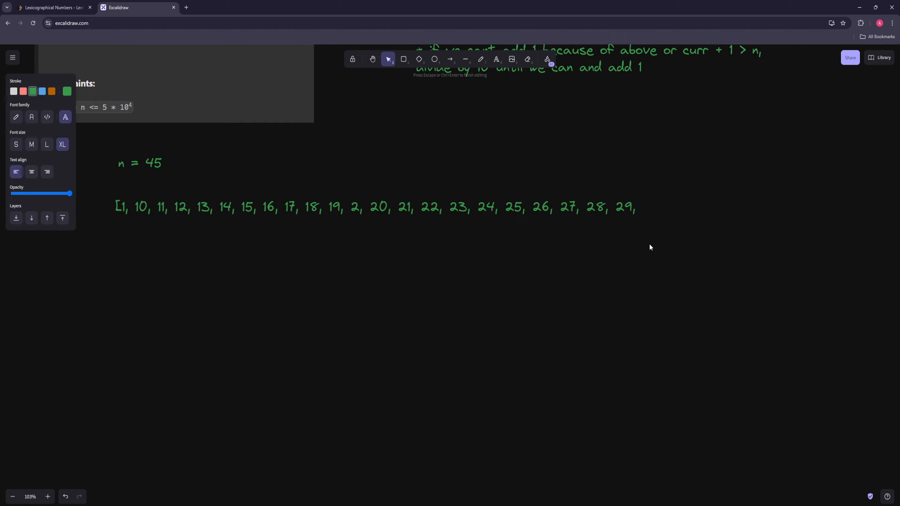
type("3")
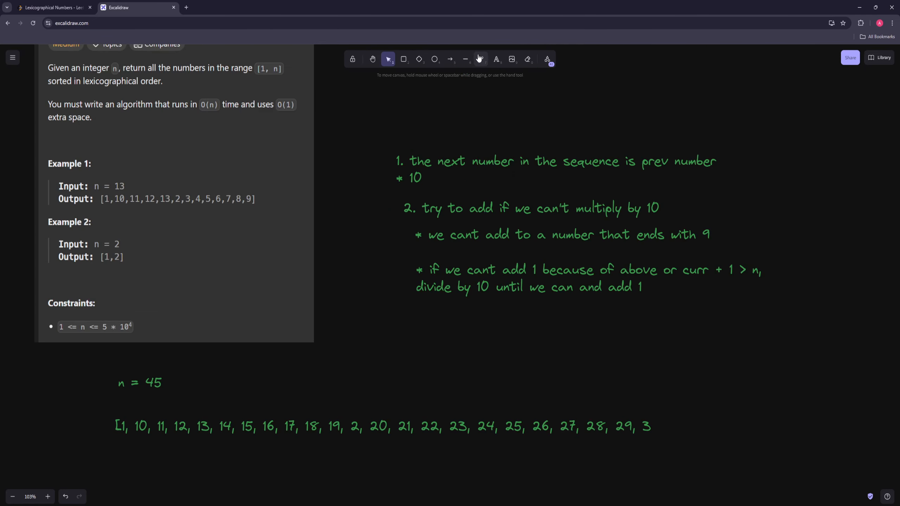
Select the freedraw tool, then switch to the LeetCode Lexicographical Numbers tab
left_click(481, 59)
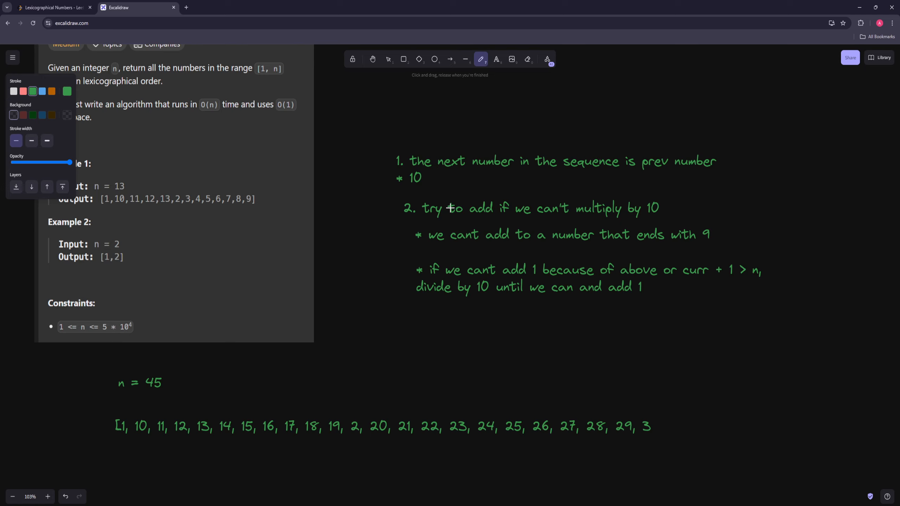
mouse_move(134, 410)
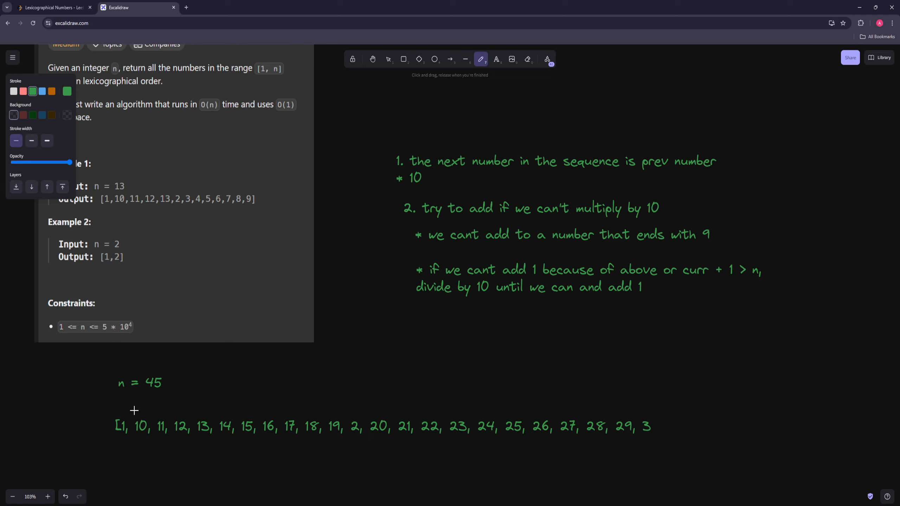
mouse_move(469, 443)
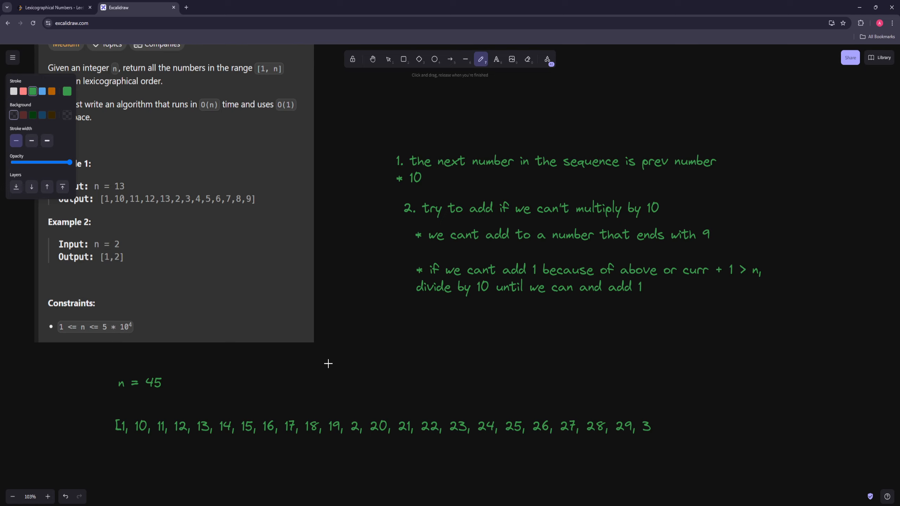
mouse_move(361, 424)
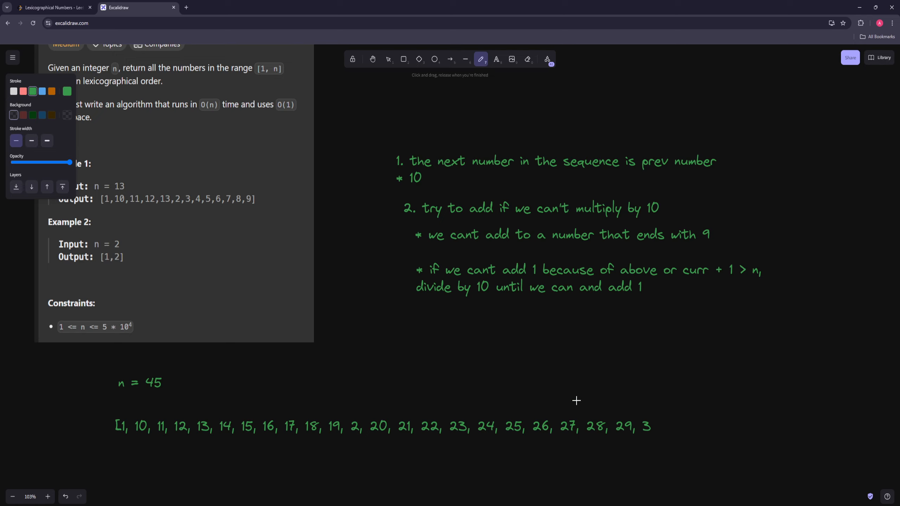
mouse_move(403, 363)
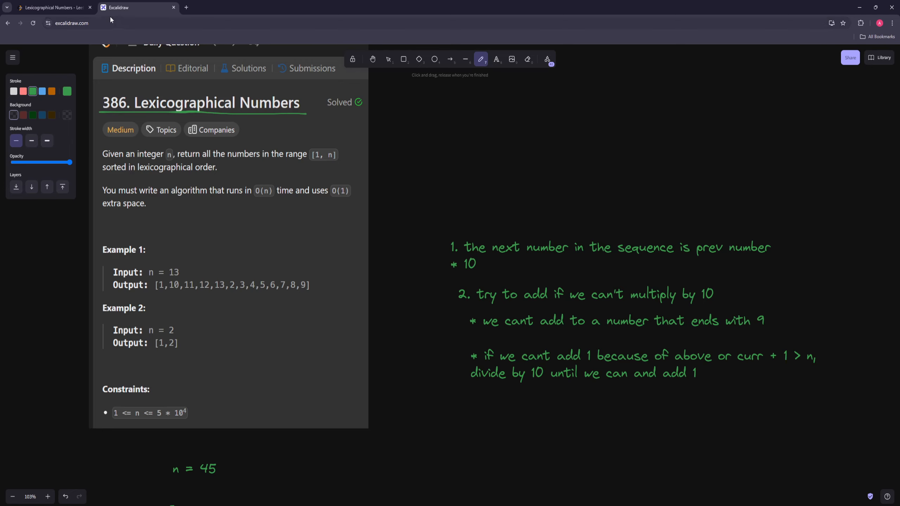
left_click(51, 7)
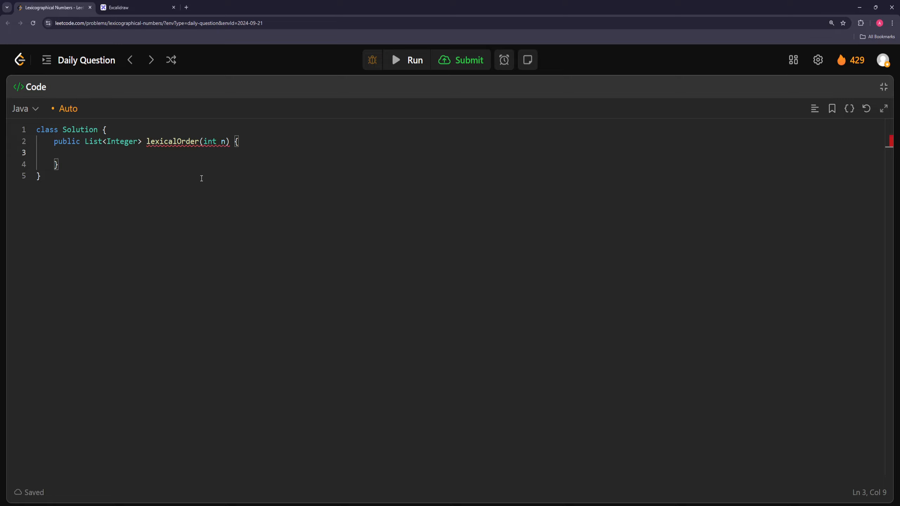
mouse_move(122, 171)
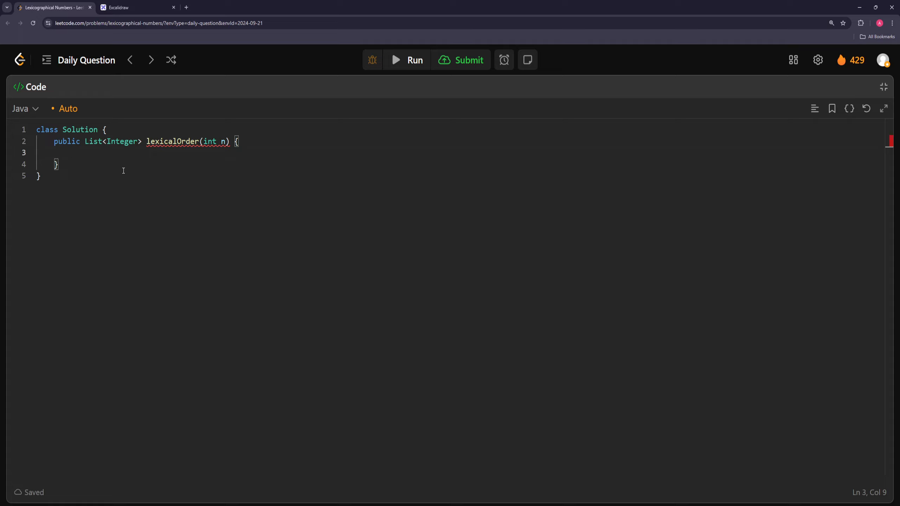
mouse_move(257, 223)
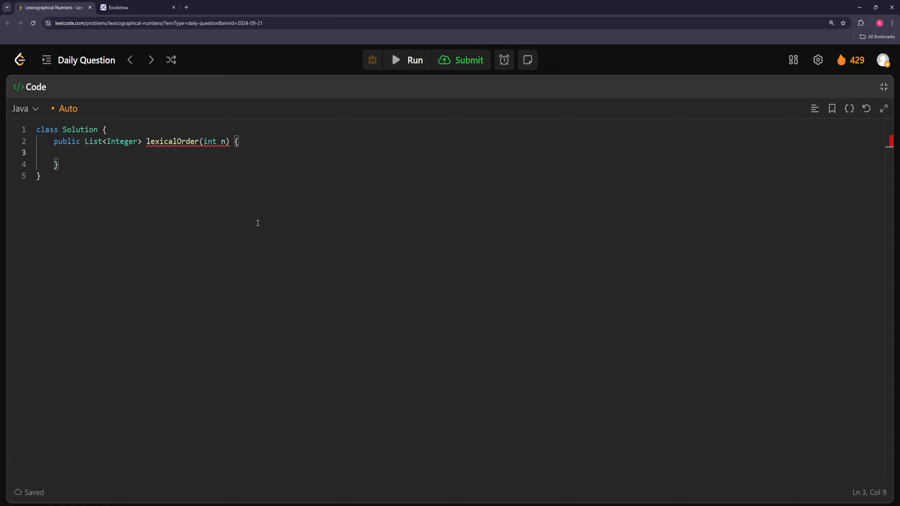
Create the result list res as a new ArrayList and add 1 to it
type("List<")
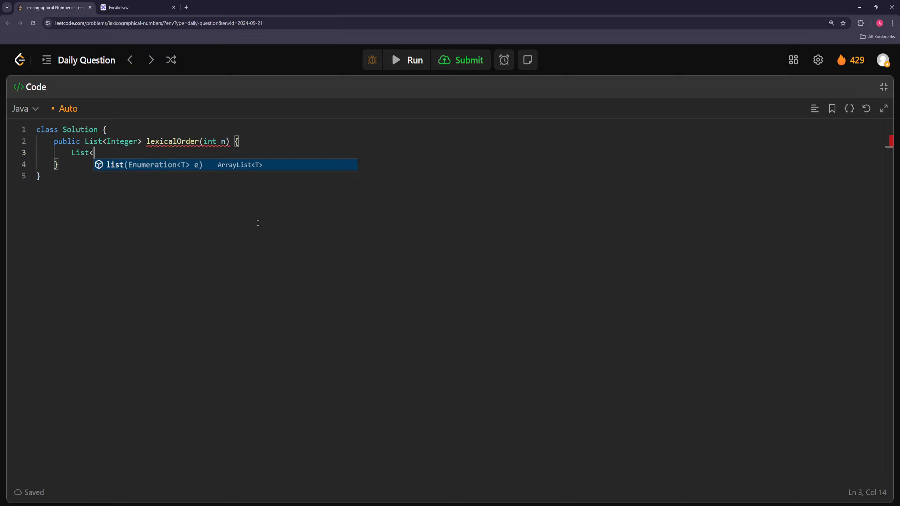
type("Integer> res =")
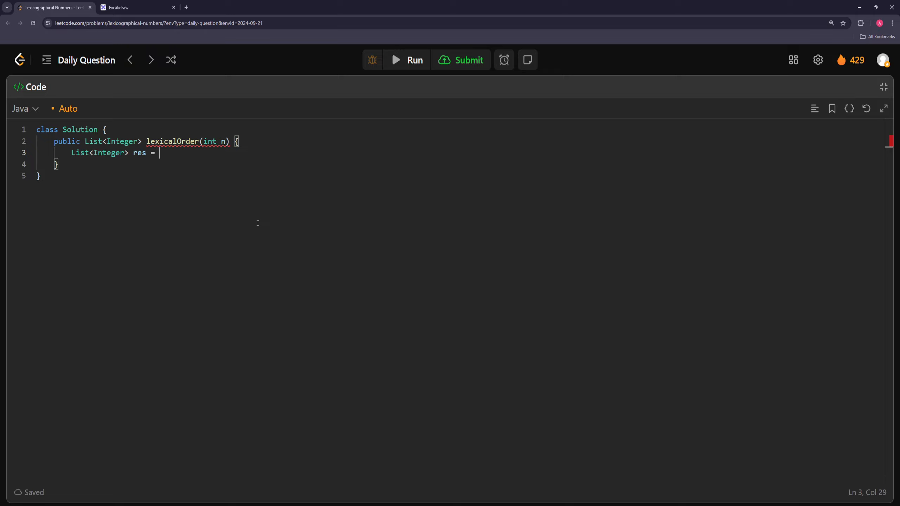
type("new L")
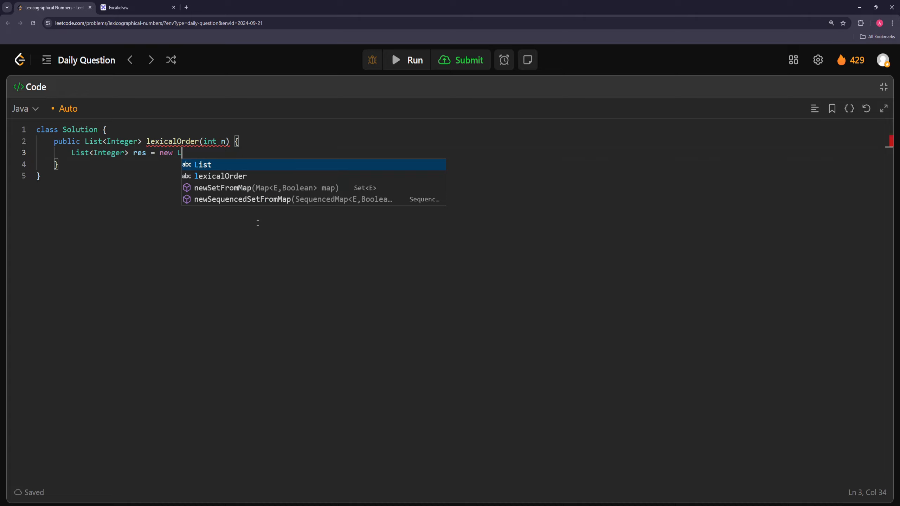
type("ArrayList<>")
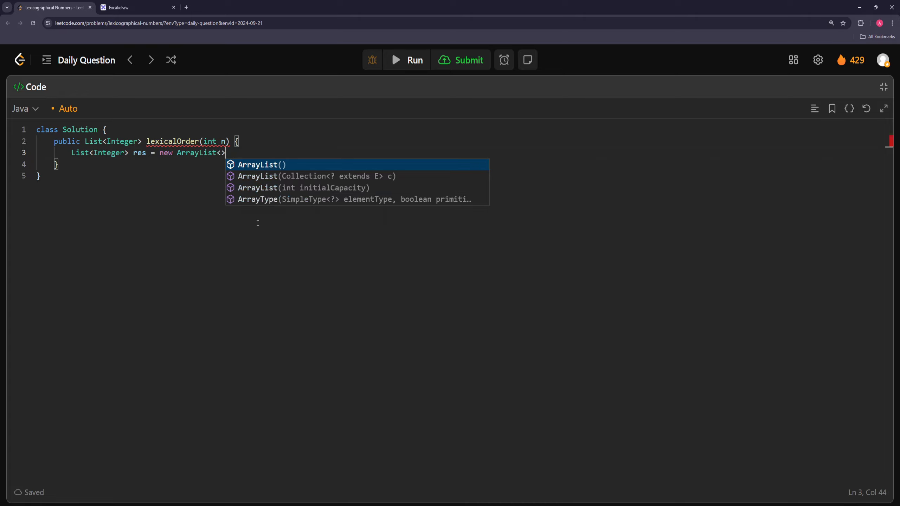
type("();")
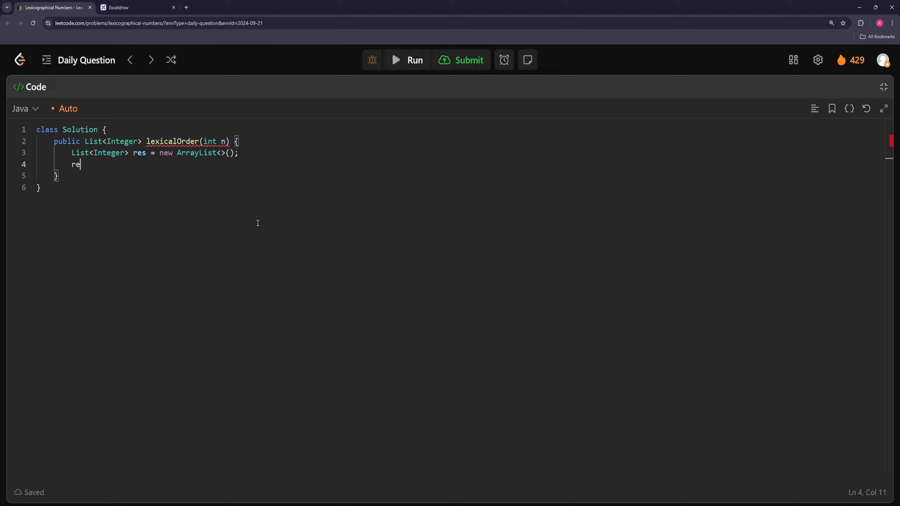
type("s.add(1);")
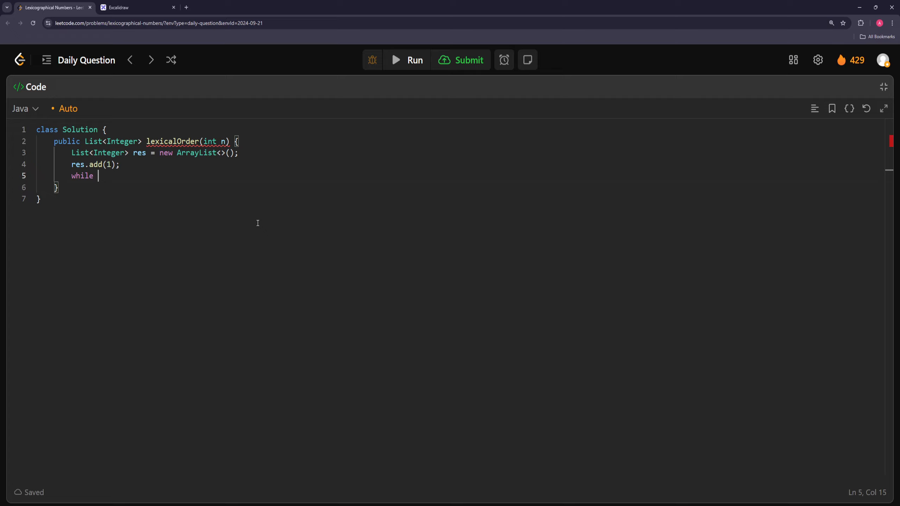
Loop while res.size() < n, taking curr as the last element of res
type("(res.size()")
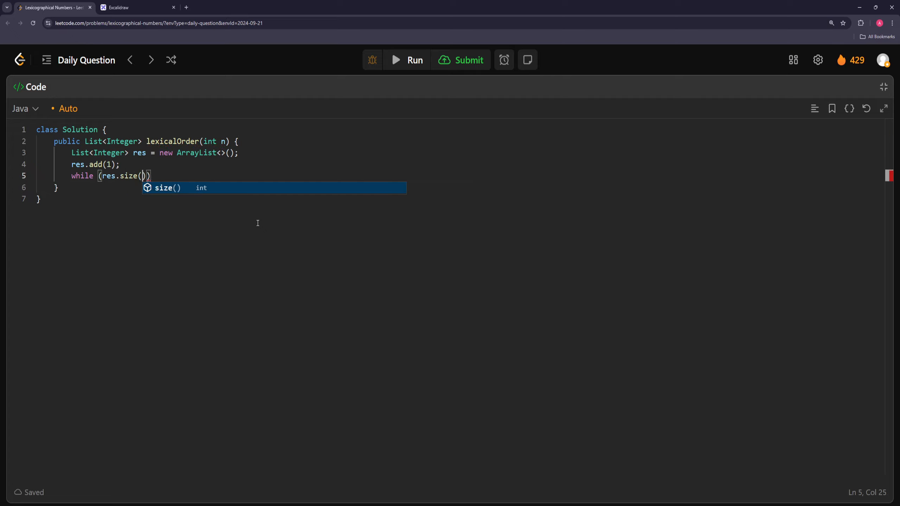
type("< n")
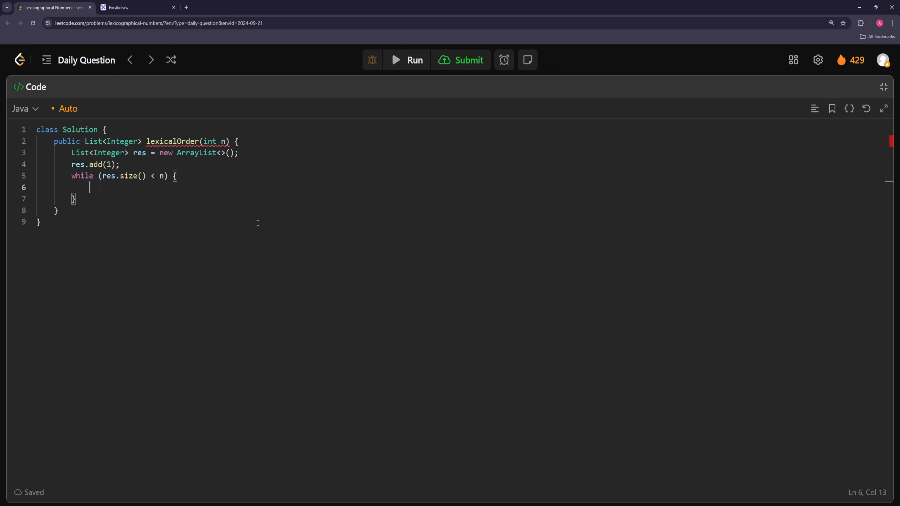
type("int curr =")
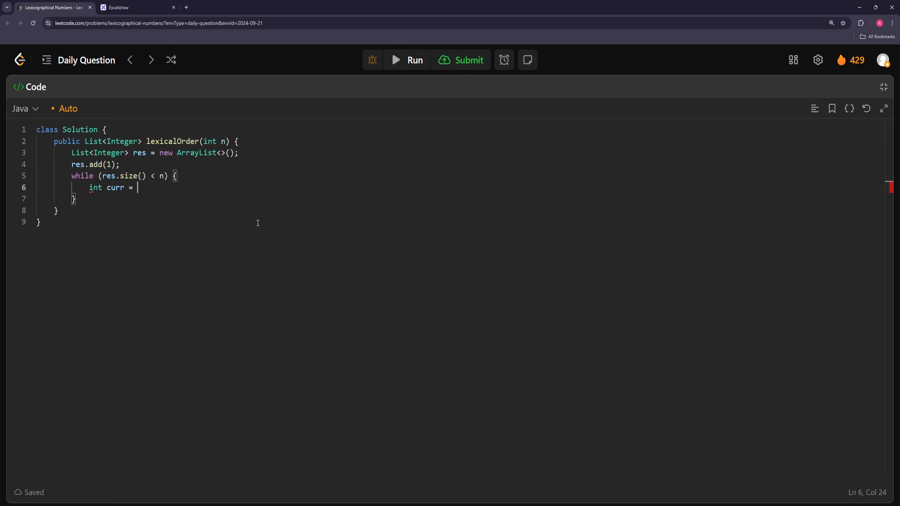
type("res.")
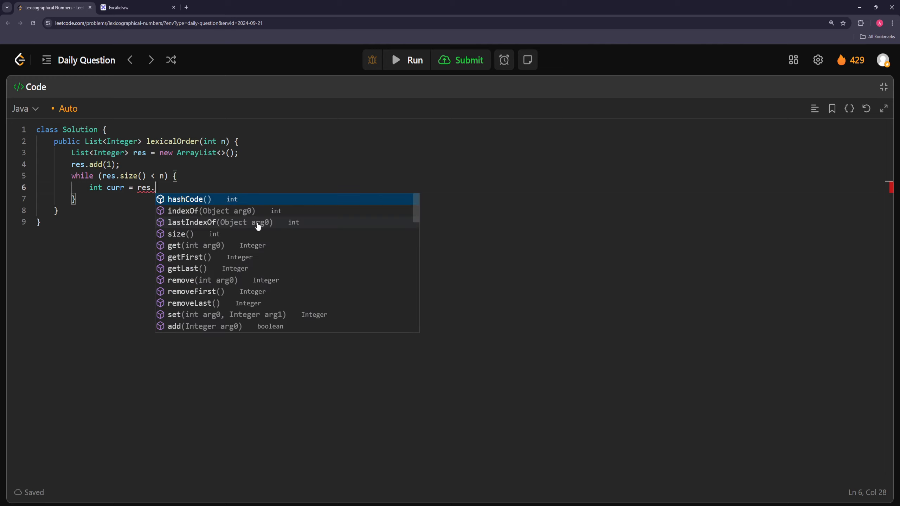
left_click(184, 268)
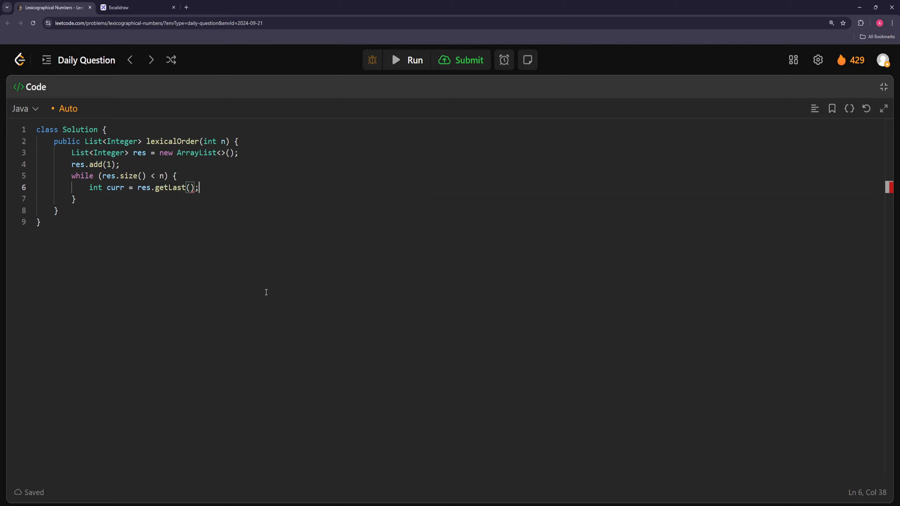
Add an if curr * 10 <= n block that appends curr * 10 to res and continues
type("if (cu")
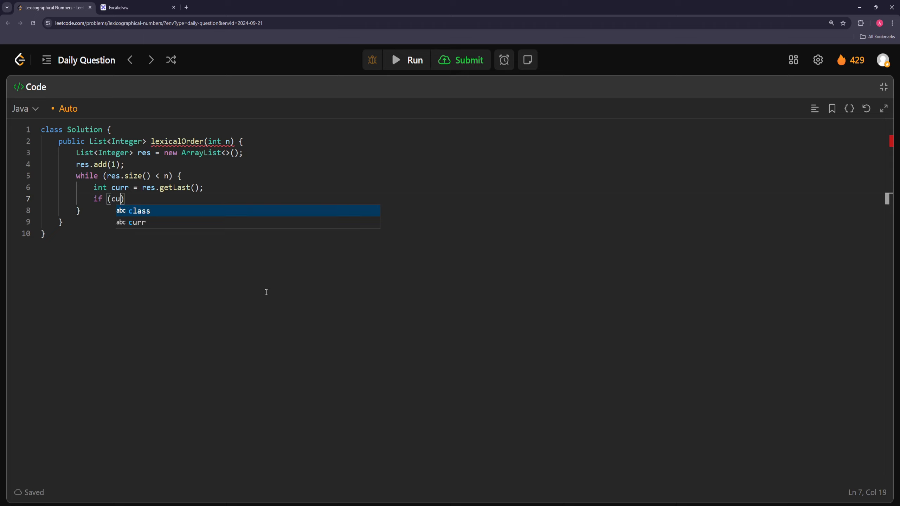
type("rr * 10 <=")
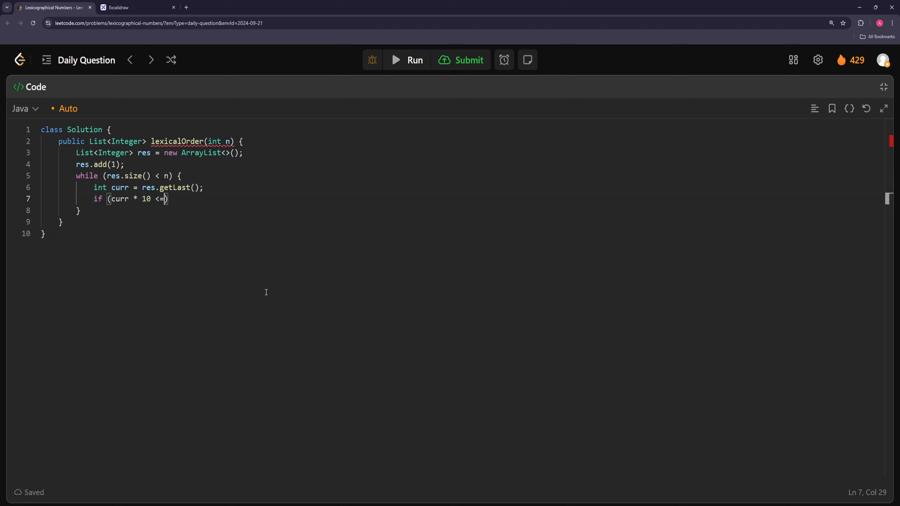
type("n) {")
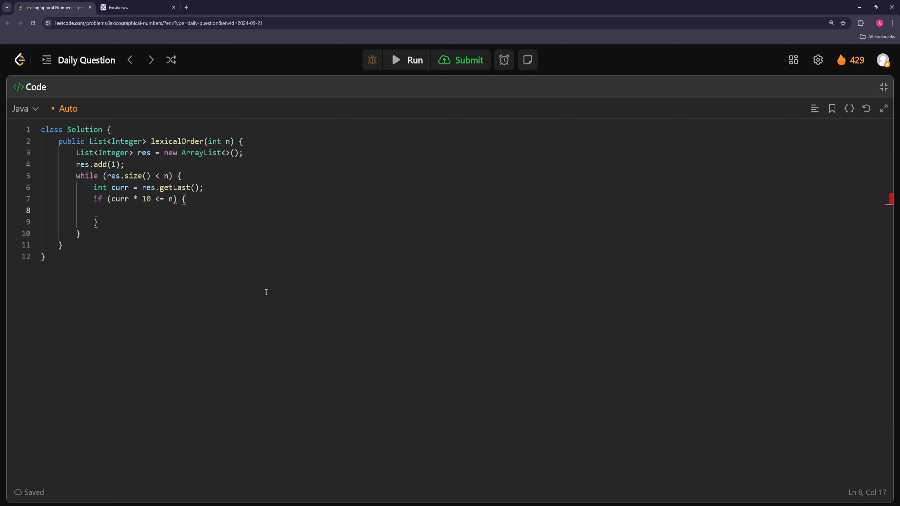
type("res.")
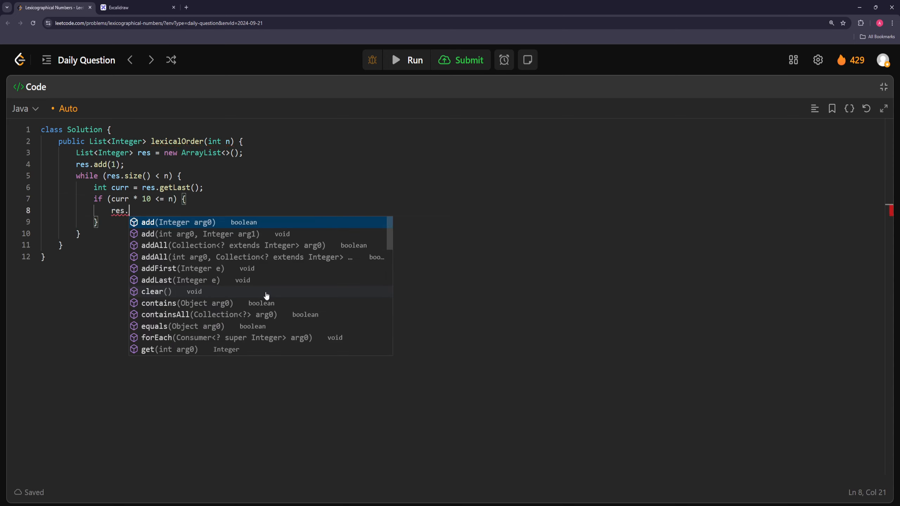
left_click(178, 222)
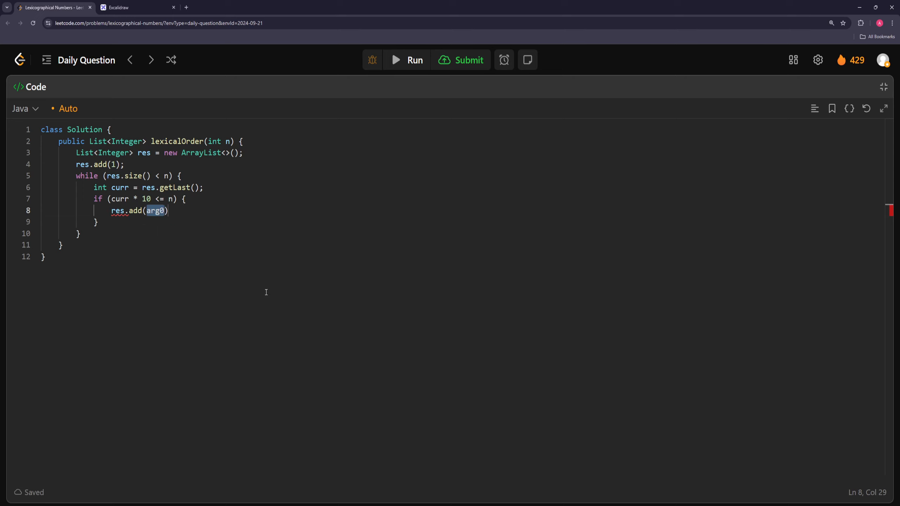
type("curr *")
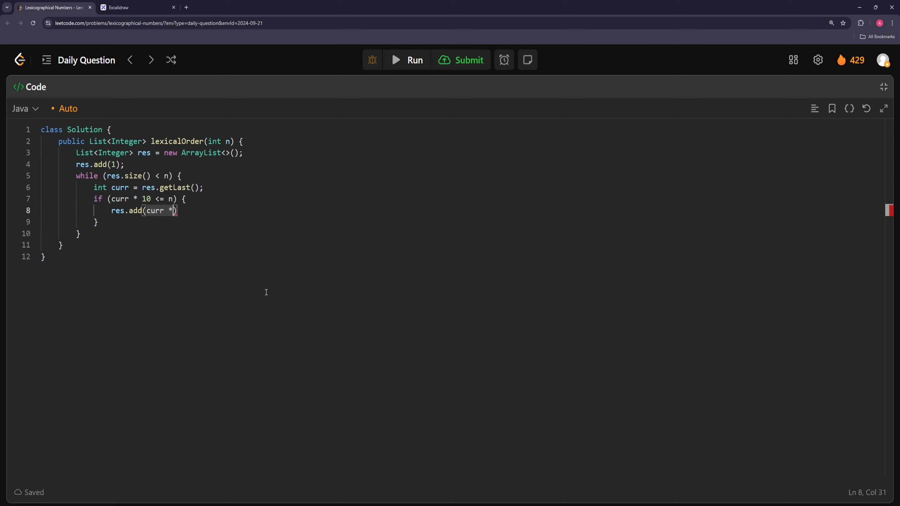
type("10);")
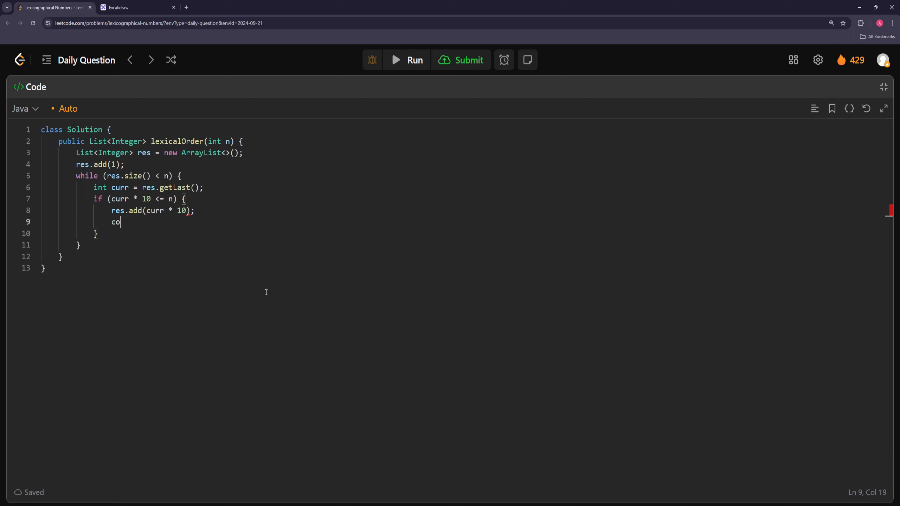
type("ntinue;")
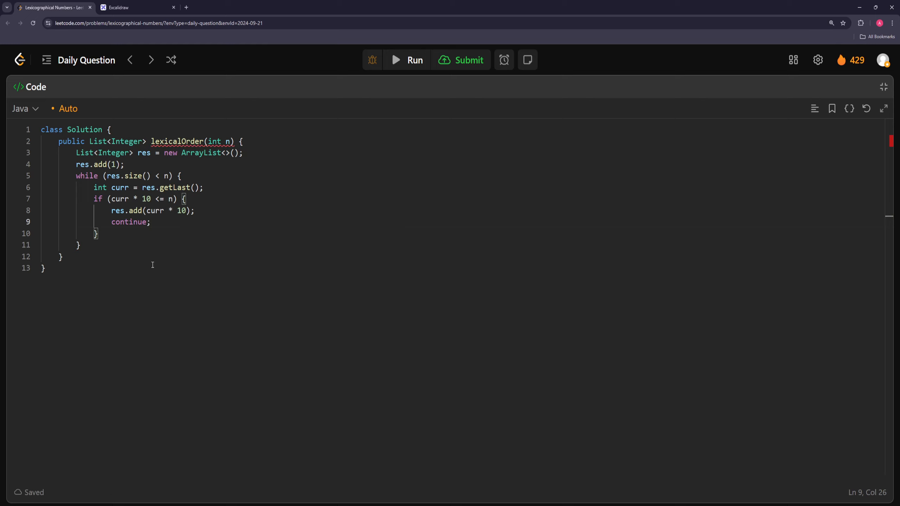
Add a while loop dividing curr by 10 while curr % 10 != 9 or curr + 1 > n
key("Enter")
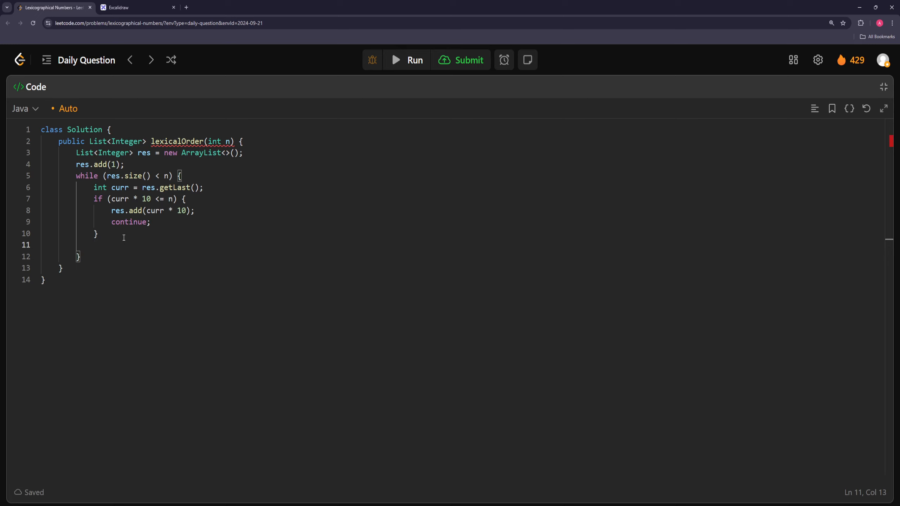
type("whil")
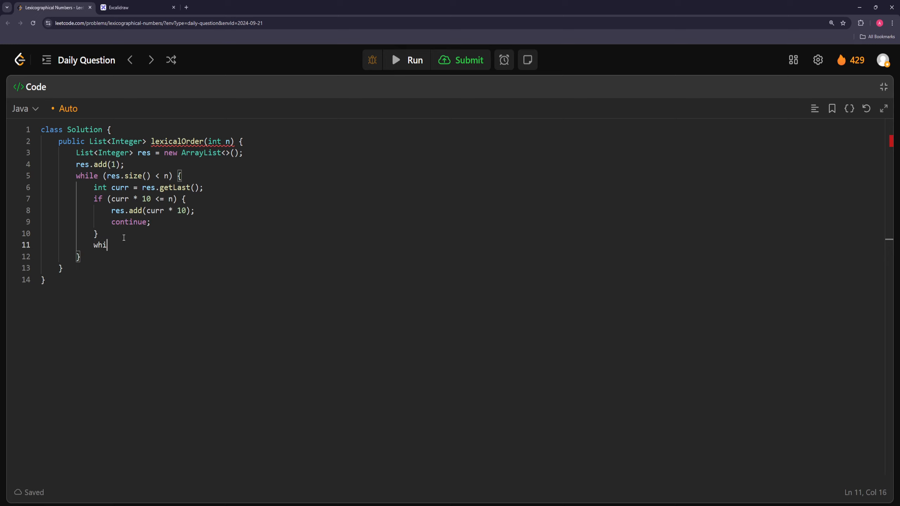
type("le (curr")
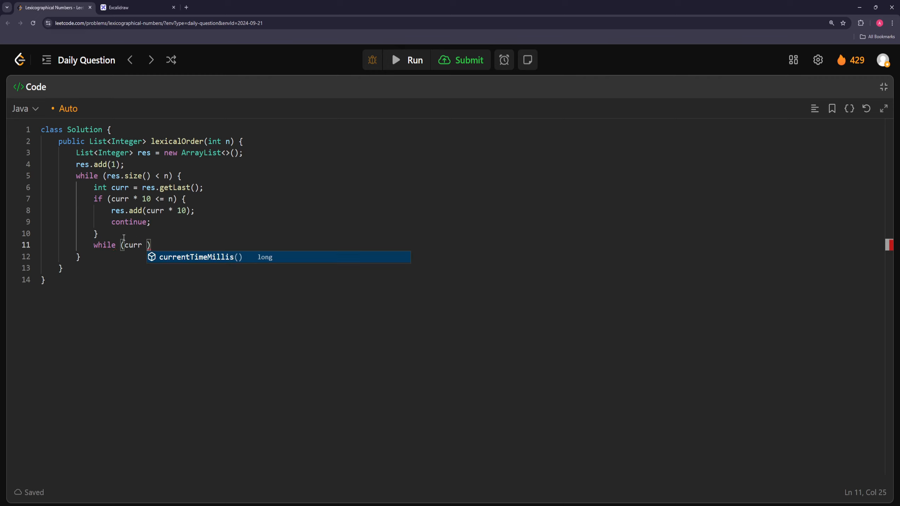
type("% 10 !=")
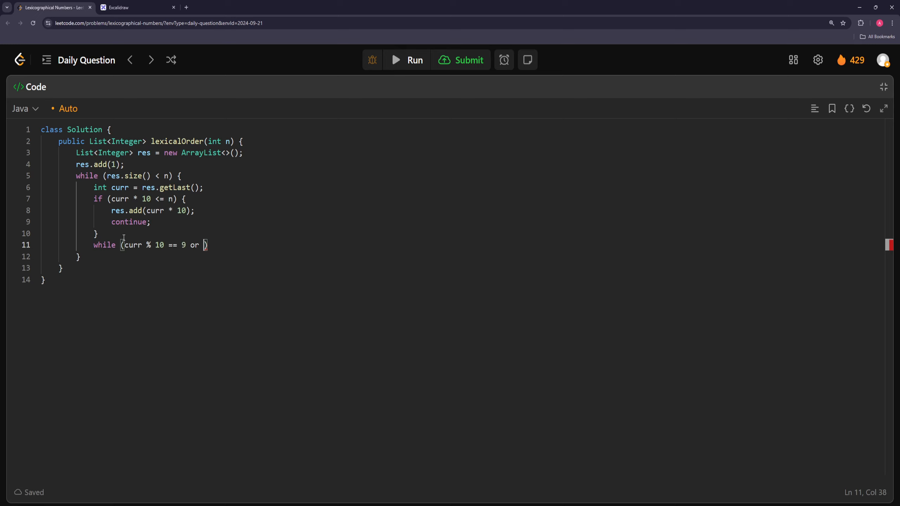
type("|| cur")
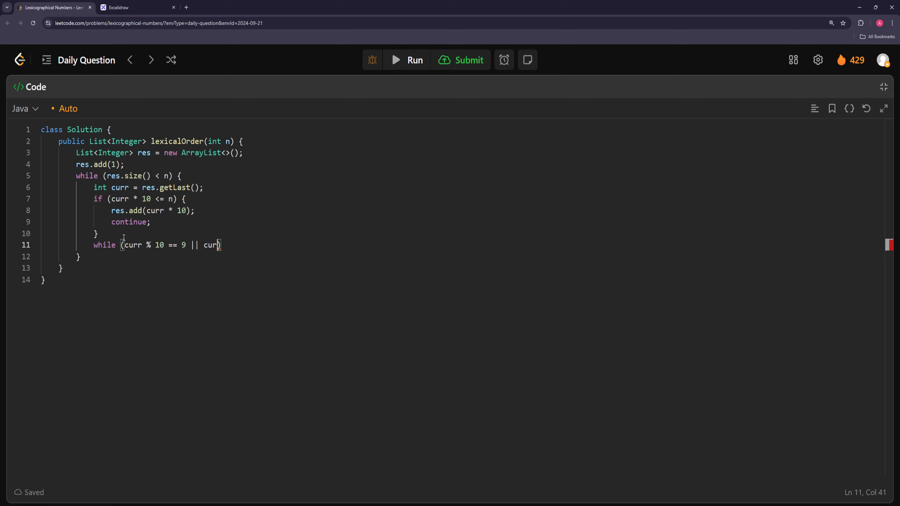
type("+ 1 >")
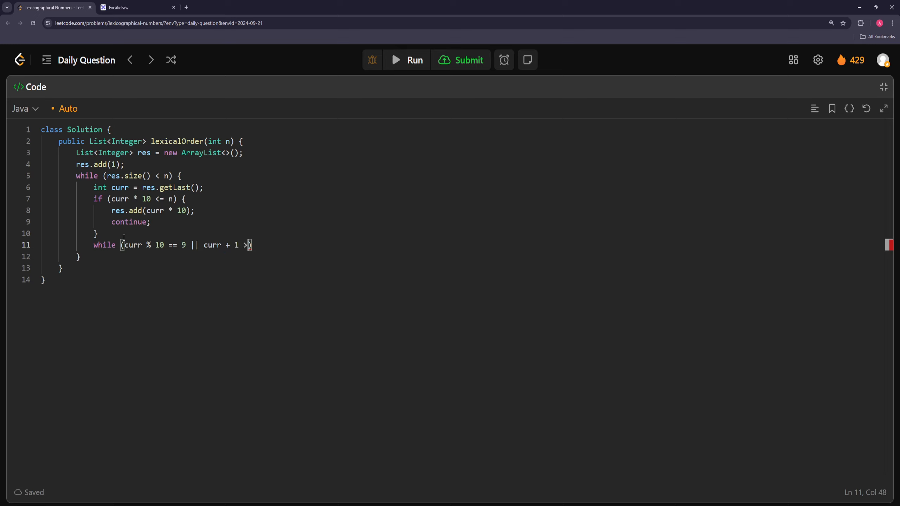
type("n) {")
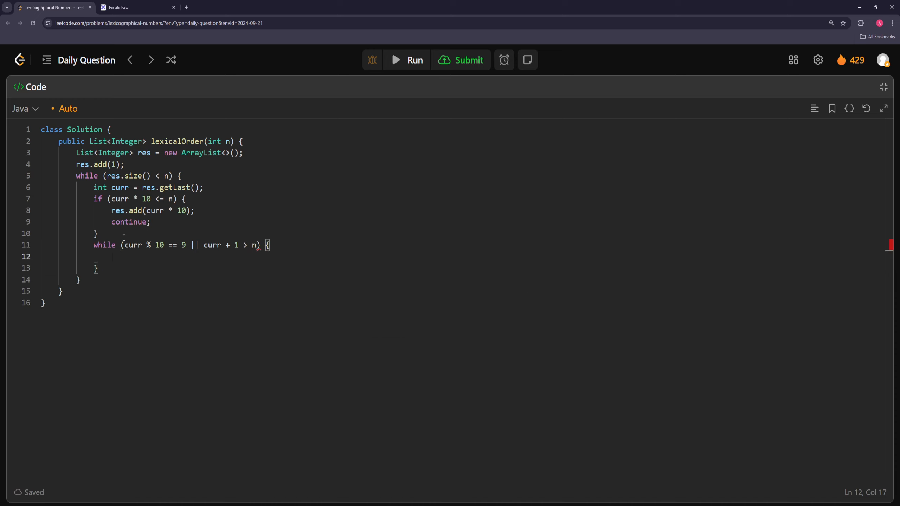
type("curr /=")
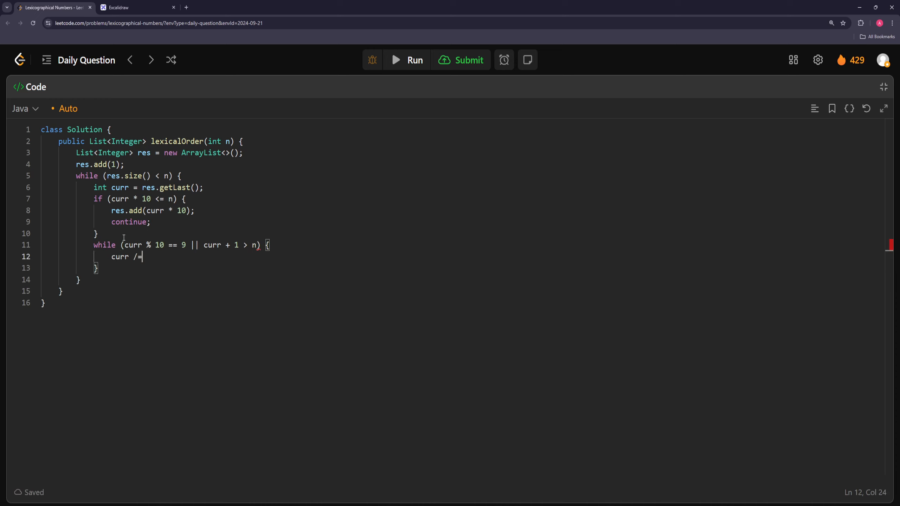
type("10;")
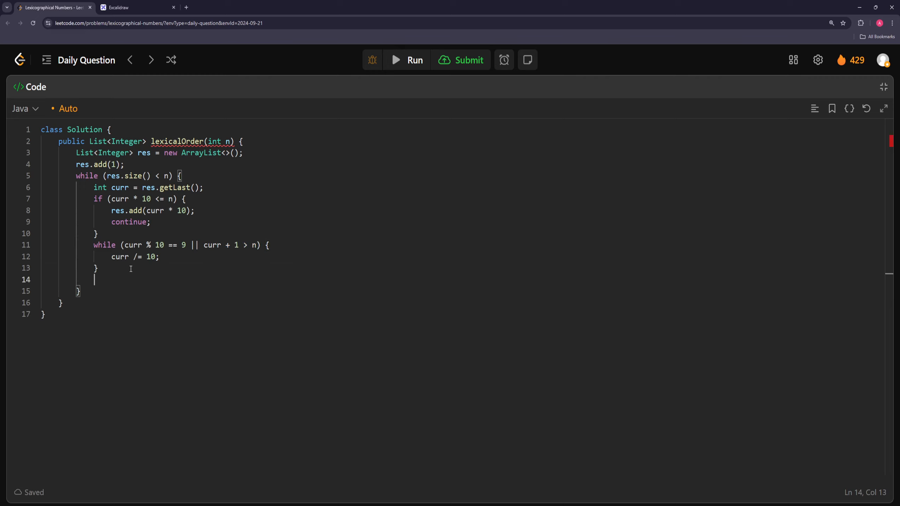
Add res.add(curr + 1); and return res;, then submit the solution for judging
type("res.add(curr + 1")
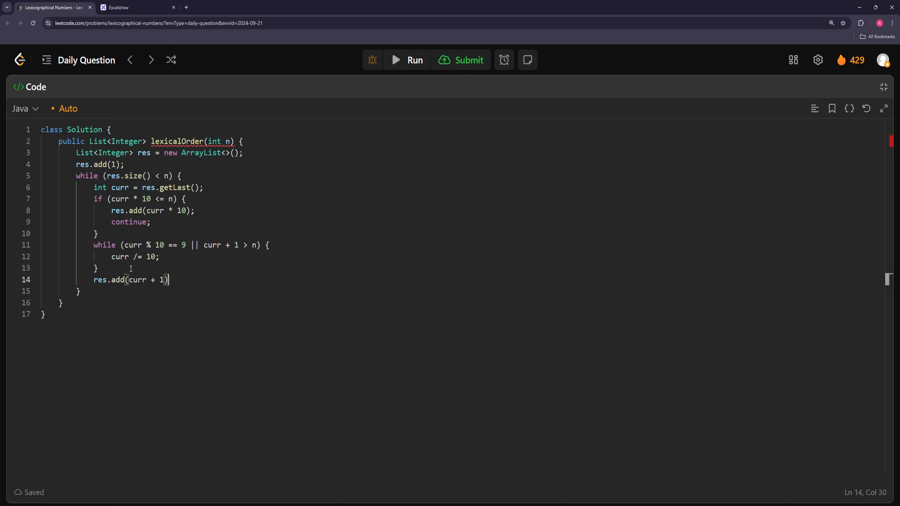
type(";")
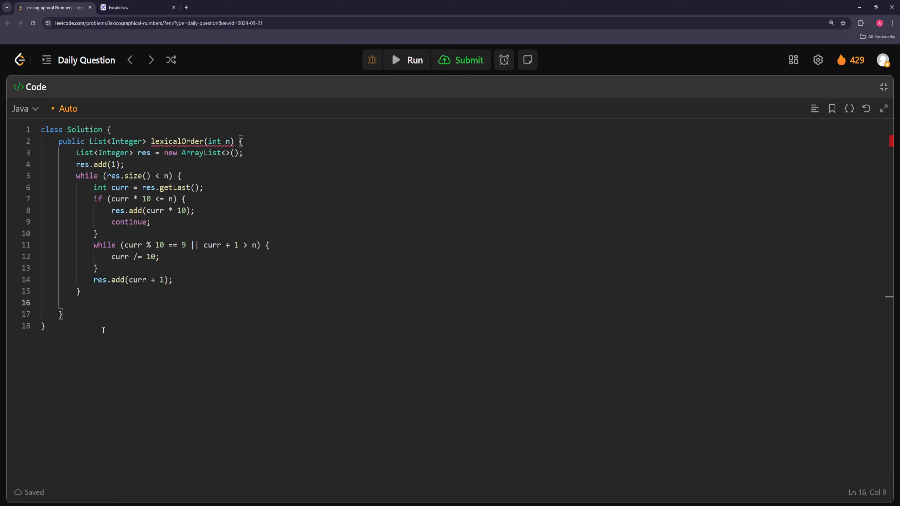
type("return res;")
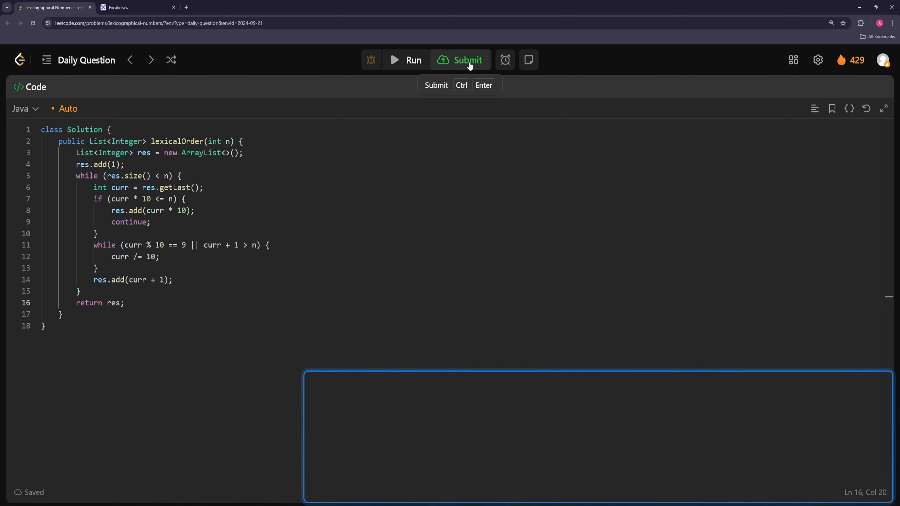
left_click(467, 60)
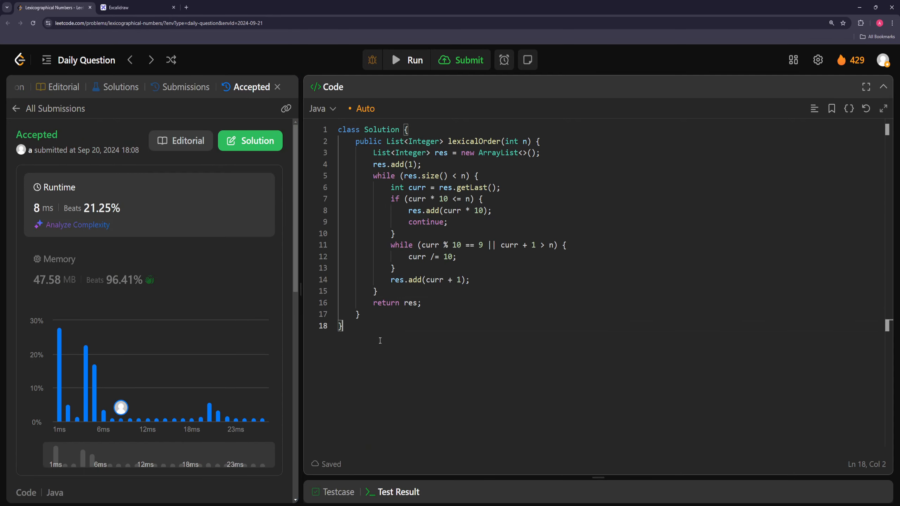
key("Enter")
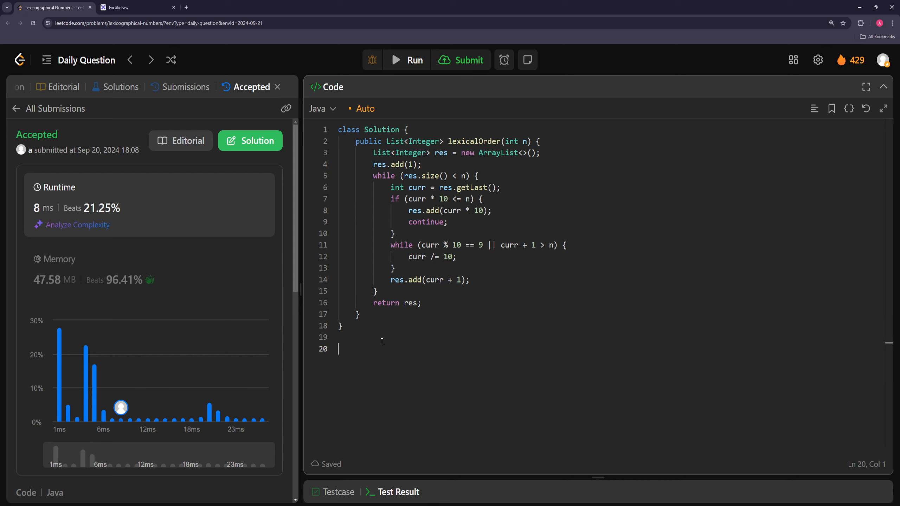
Sketch example numbers above the green rule notes in Excalidraw, then return to LeetCode
left_click(136, 7)
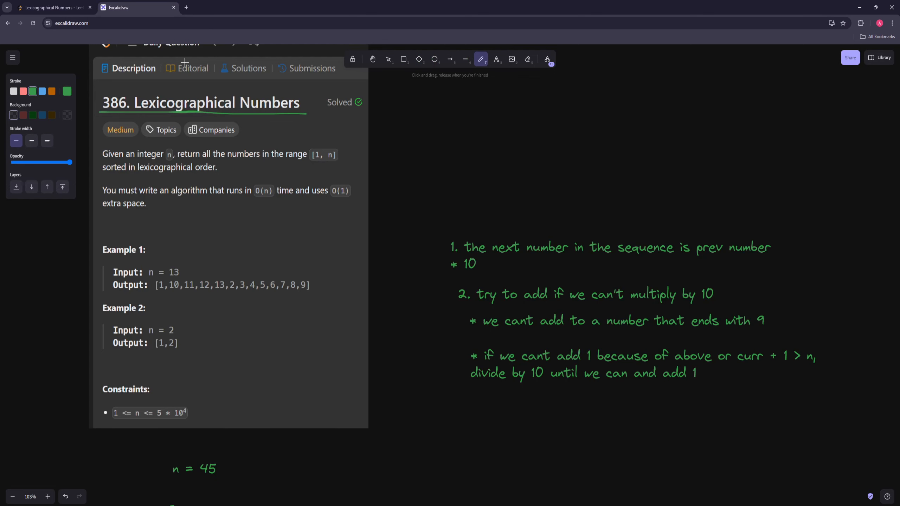
mouse_move(225, 280)
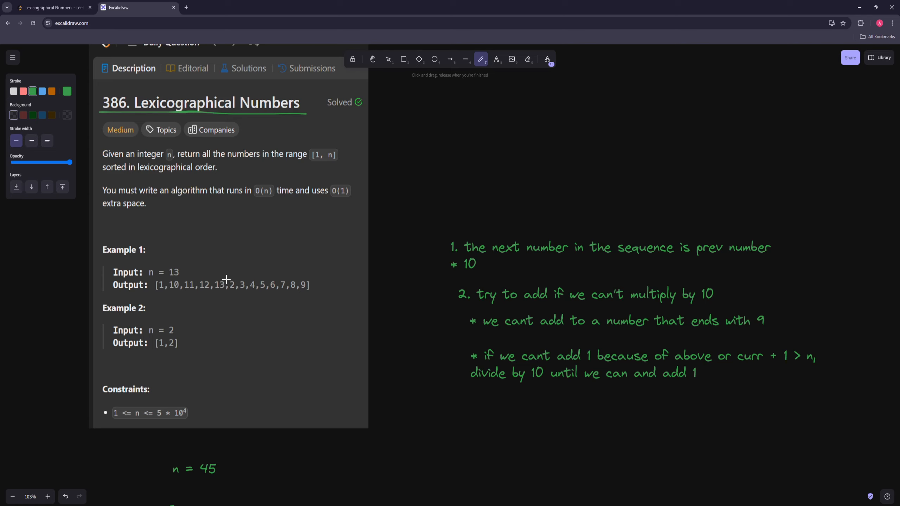
left_click_drag(220, 276, 232, 295)
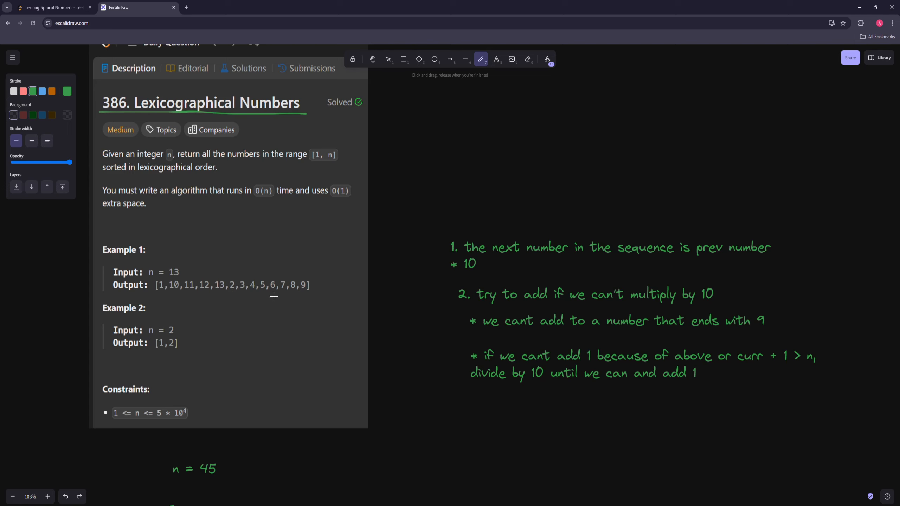
mouse_move(200, 282)
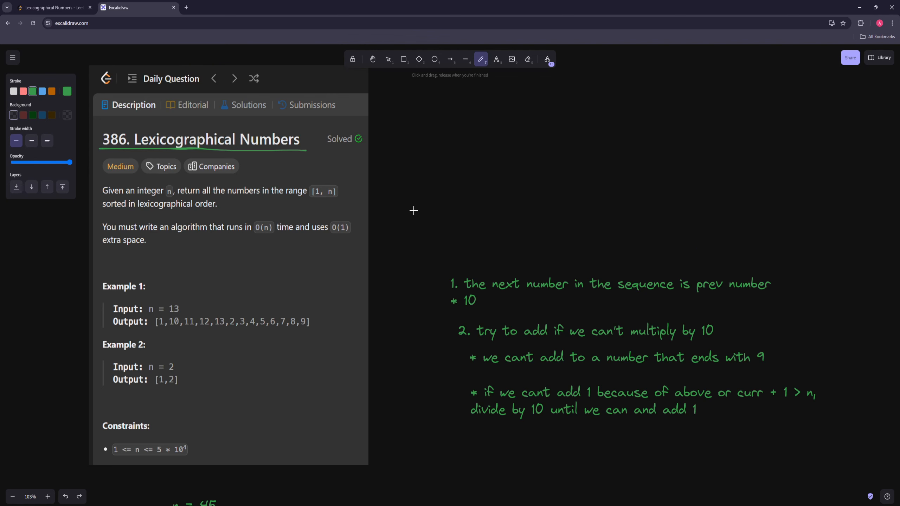
left_click_drag(411, 190, 559, 200)
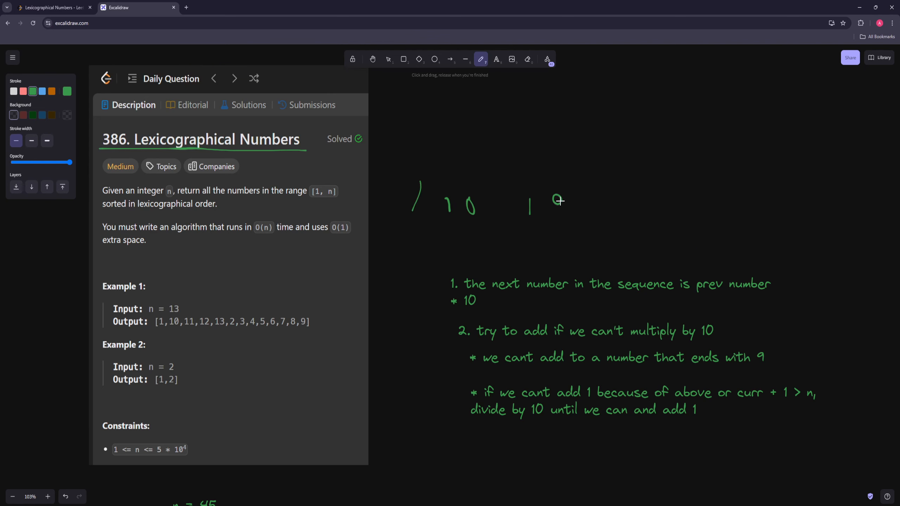
left_click(51, 8)
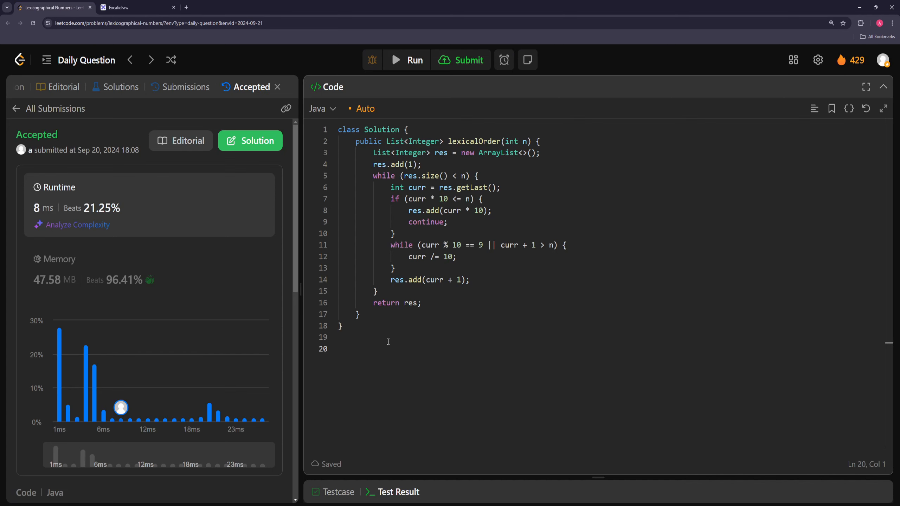
mouse_move(379, 361)
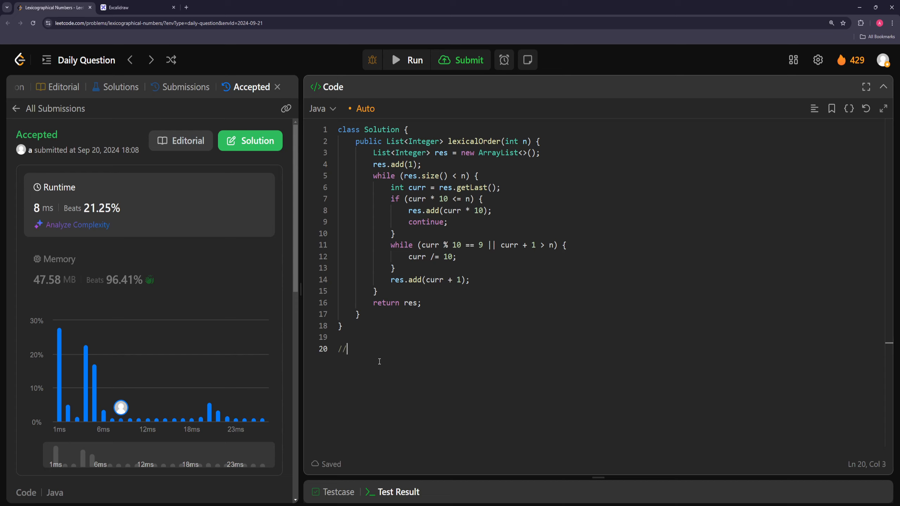
Type the complexity comments '// time O(n)' and '// space O(1)' below the solution
type("time O")
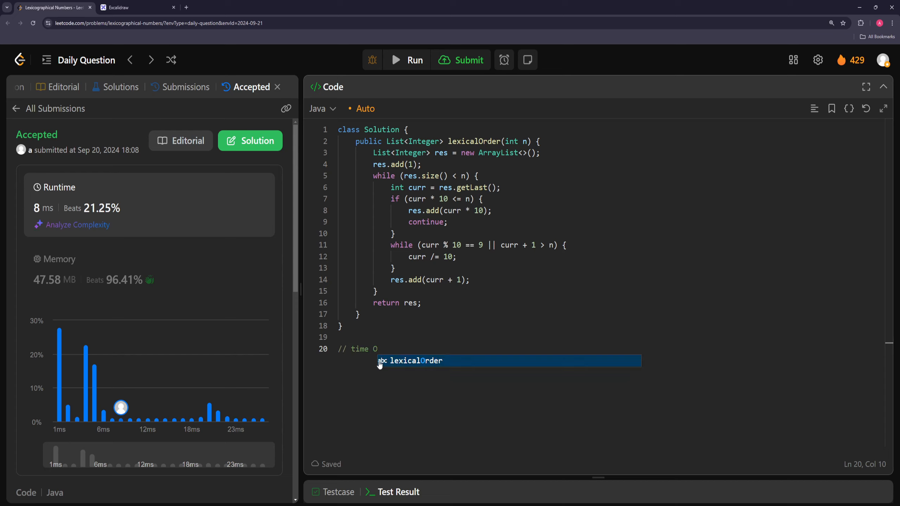
type("(")
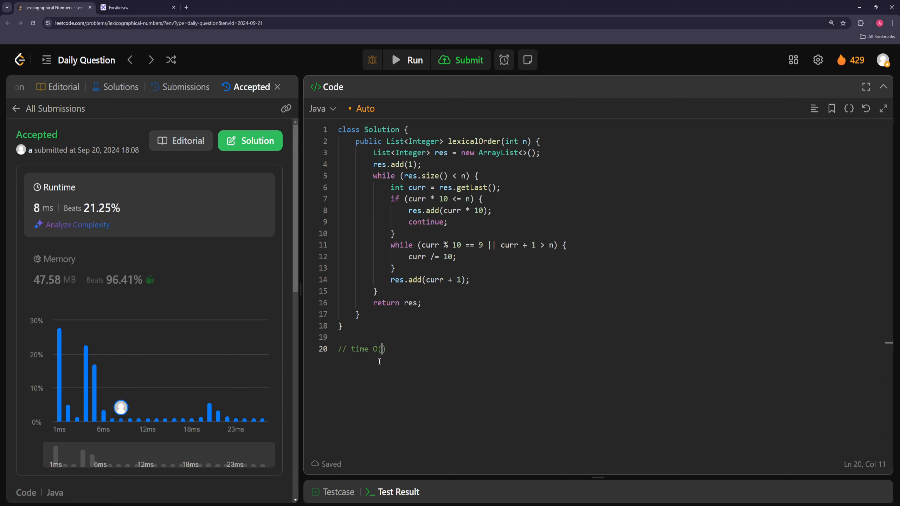
type("n")
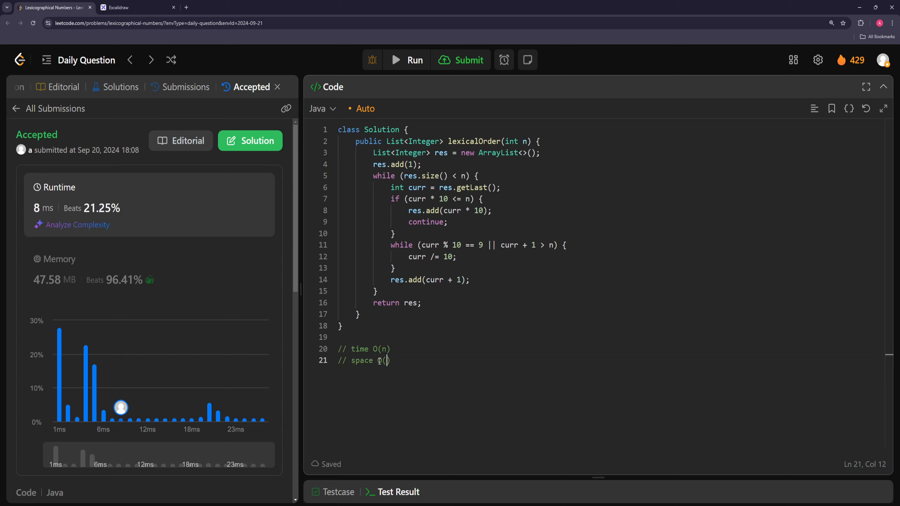
type("1")
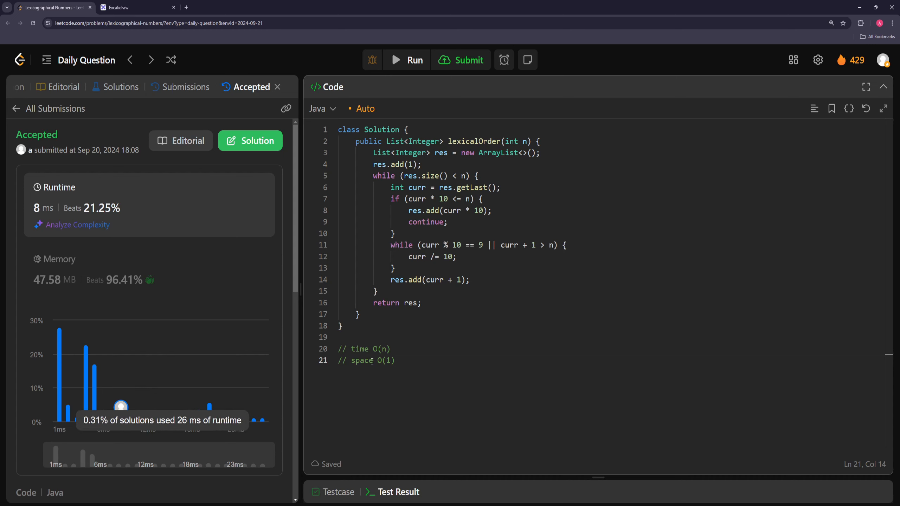
left_click(341, 326)
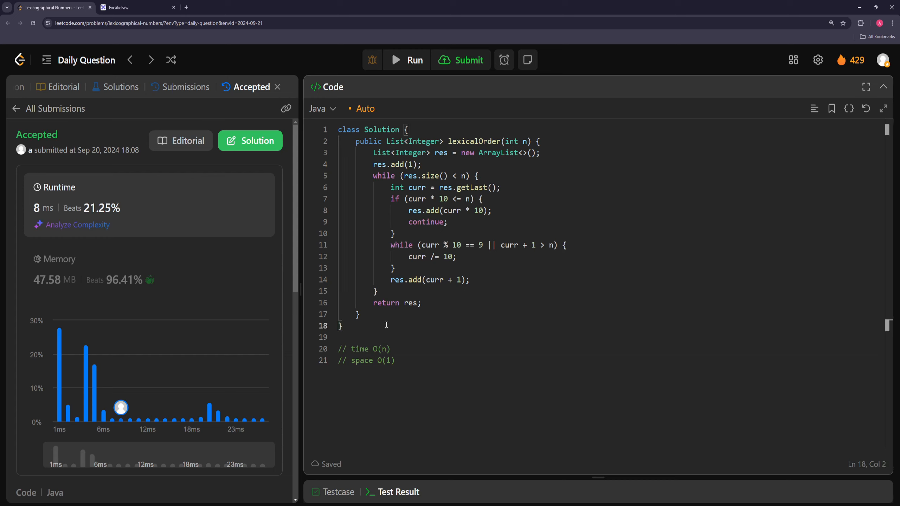